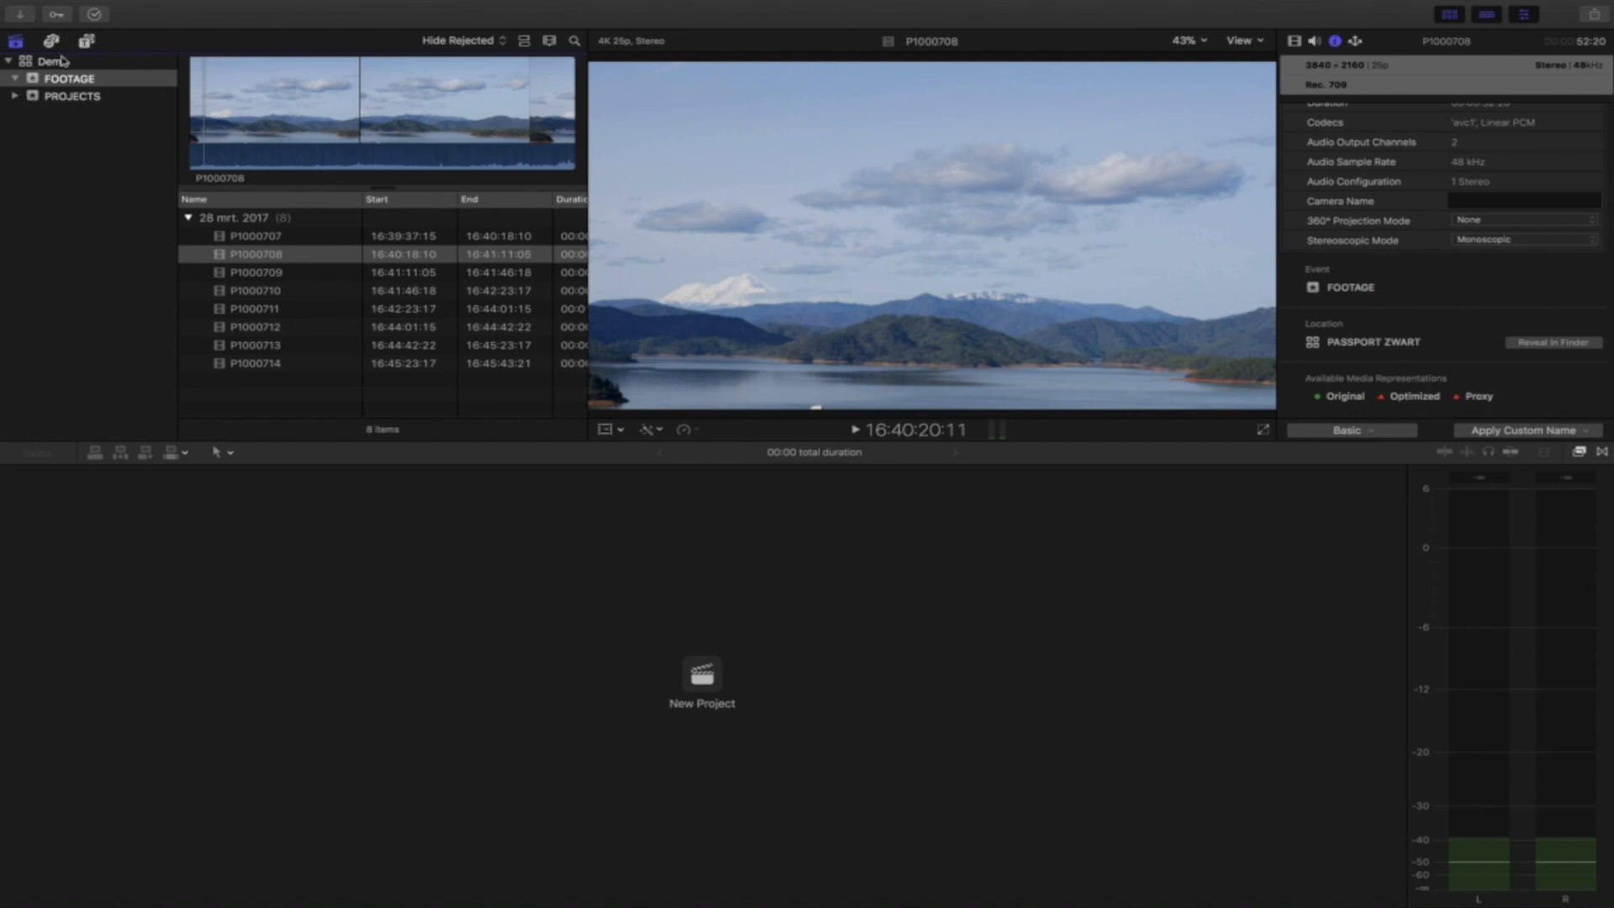
- Preview clips P1000707, P1000708 and P1000709, then load the 3840×2160 dam clip P1000707
click(255, 235)
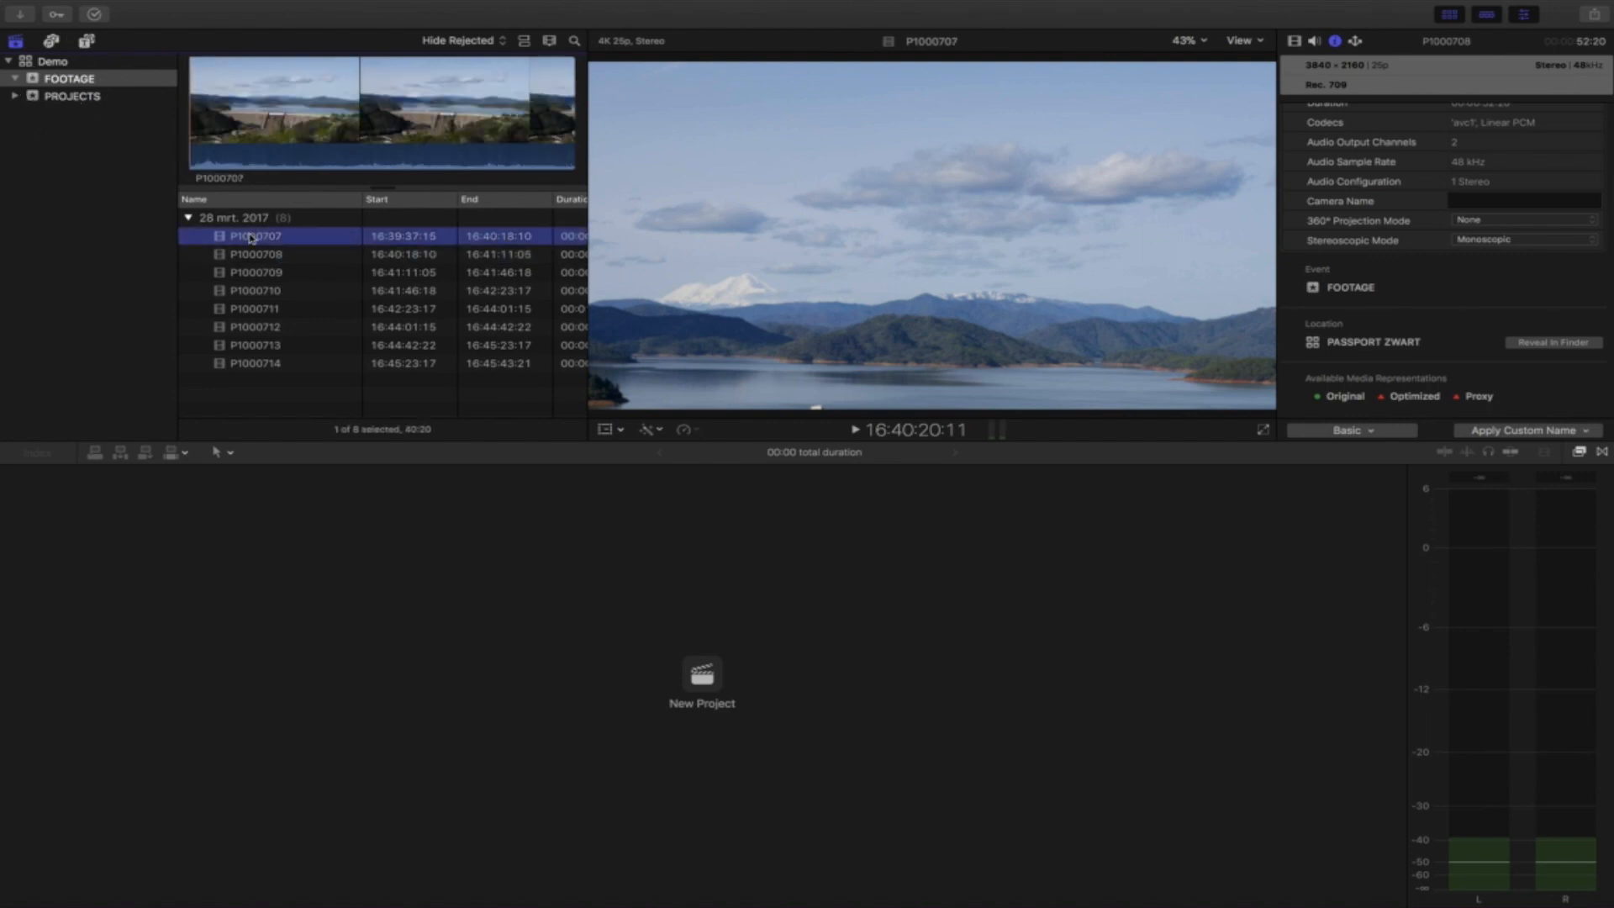
click(257, 254)
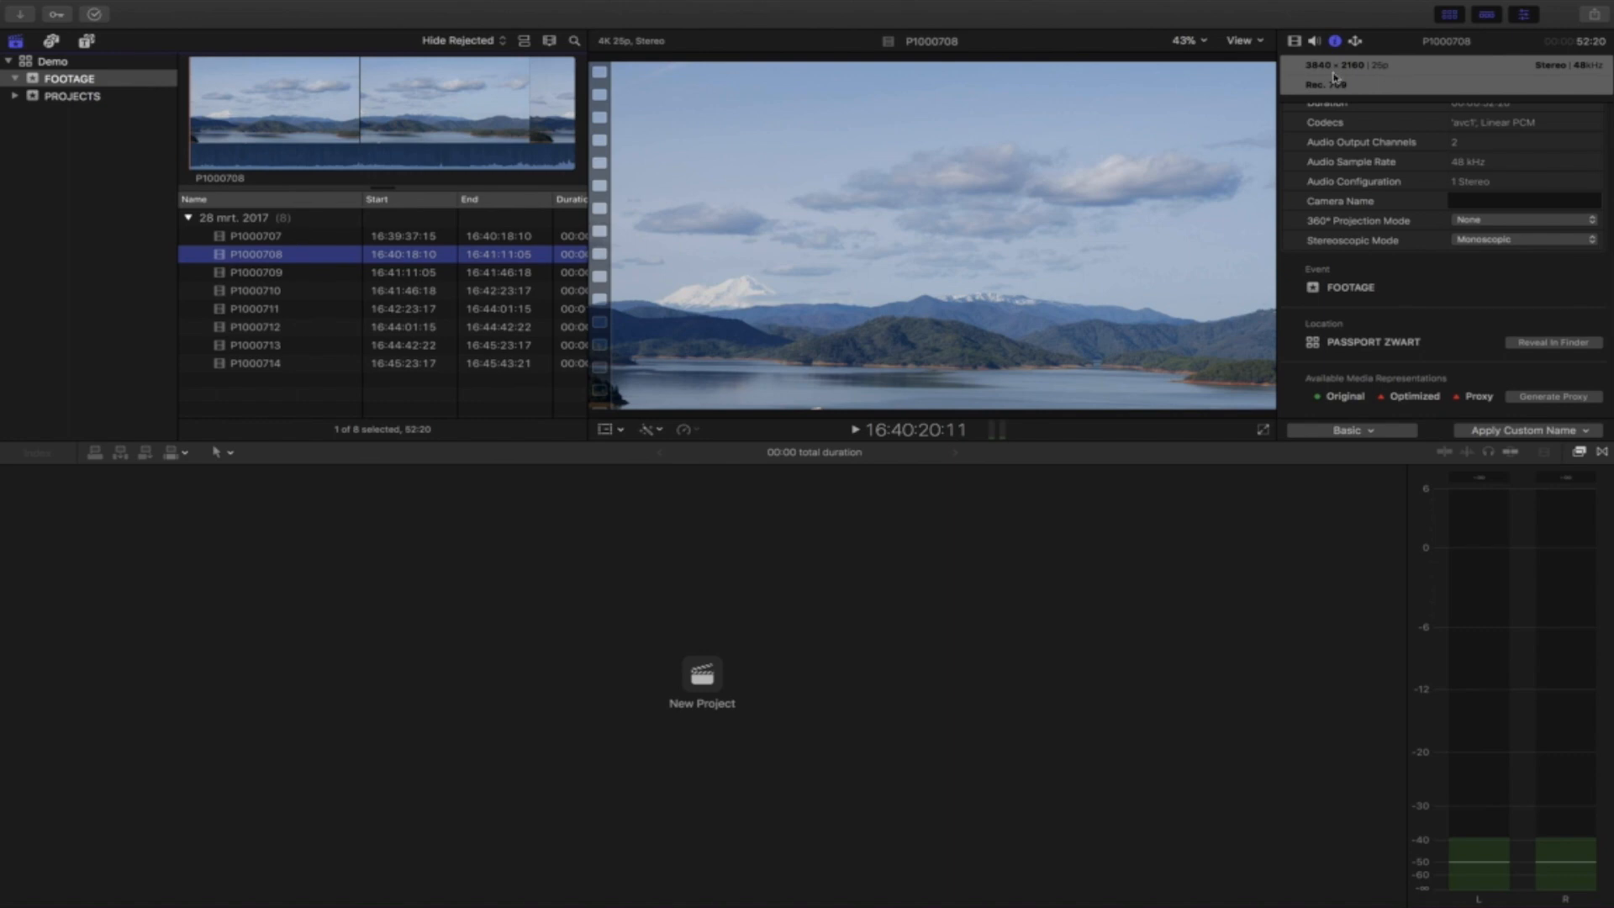
mouse_move(1353, 80)
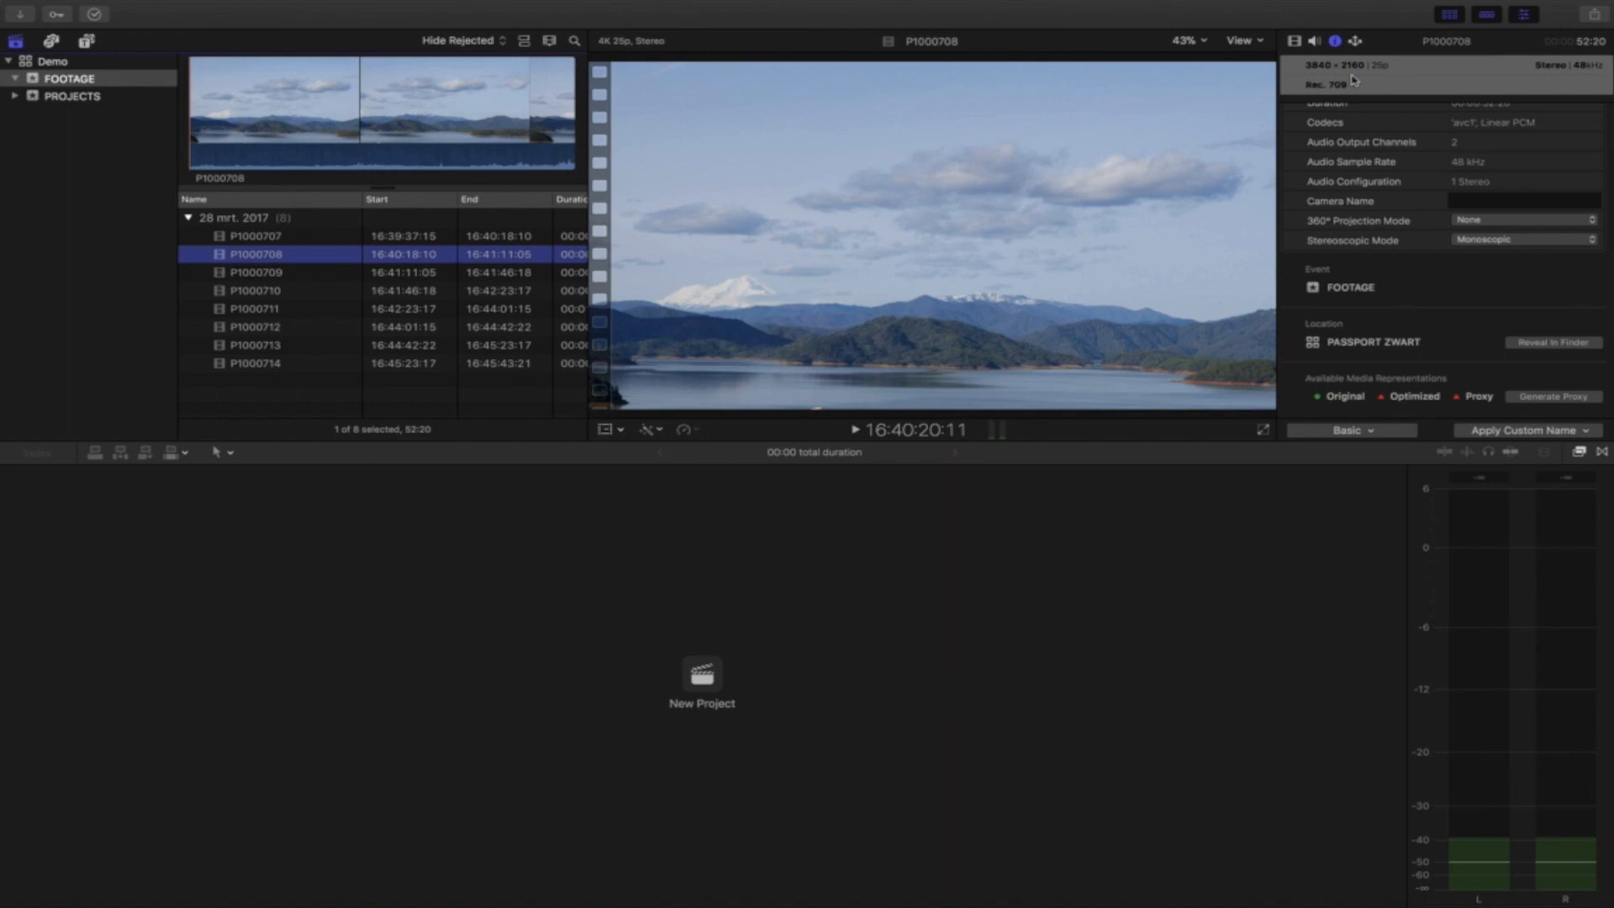
mouse_move(962, 165)
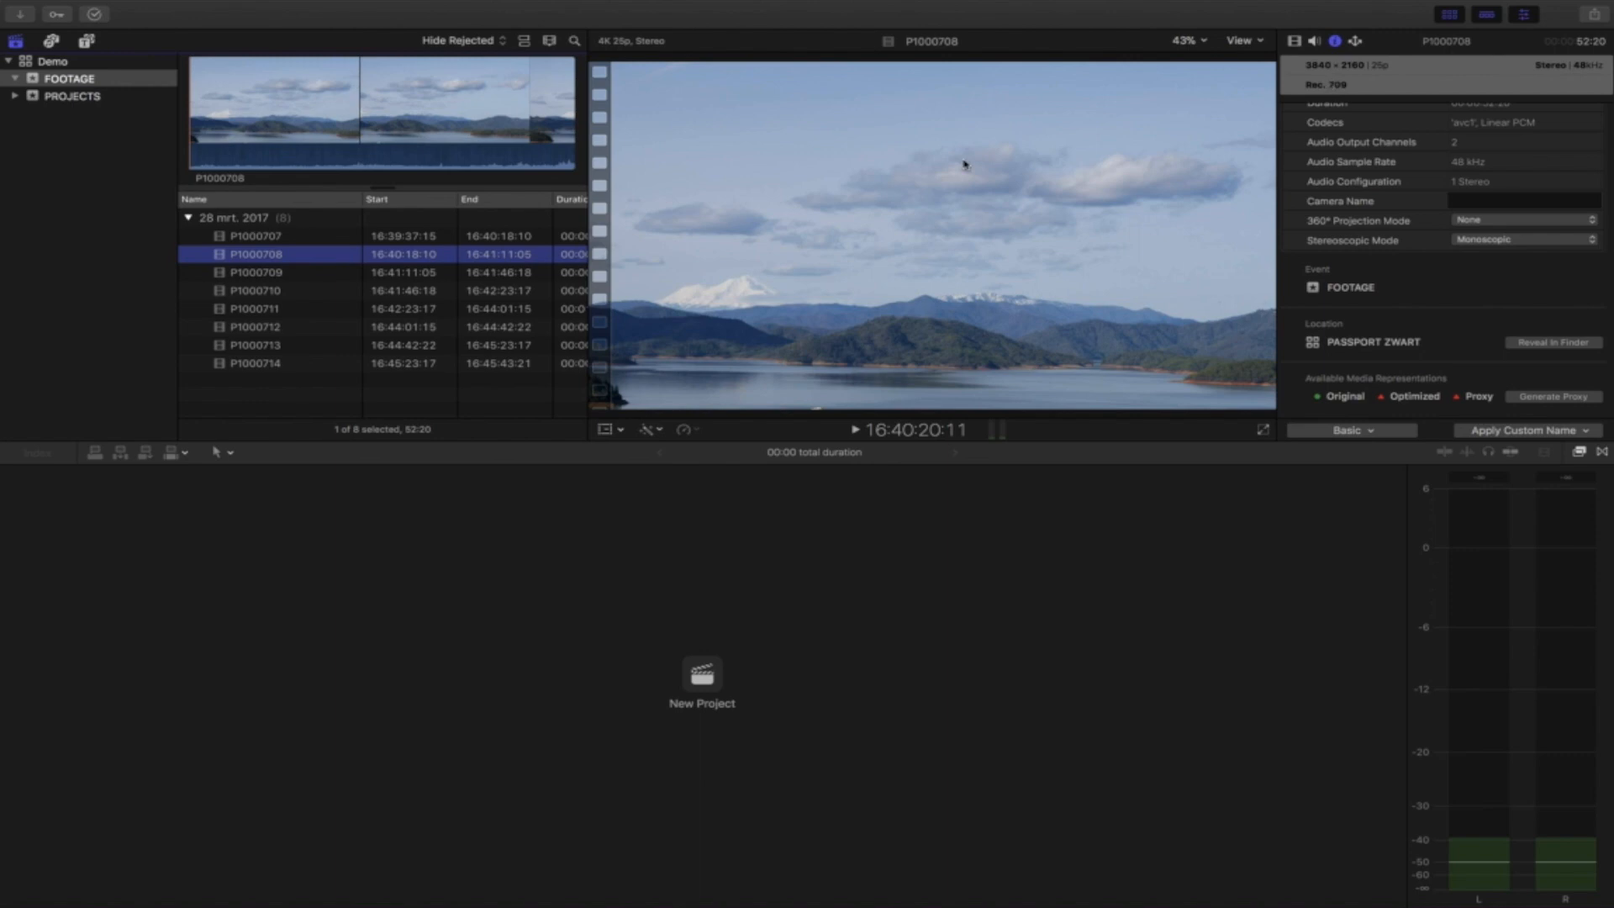
click(256, 272)
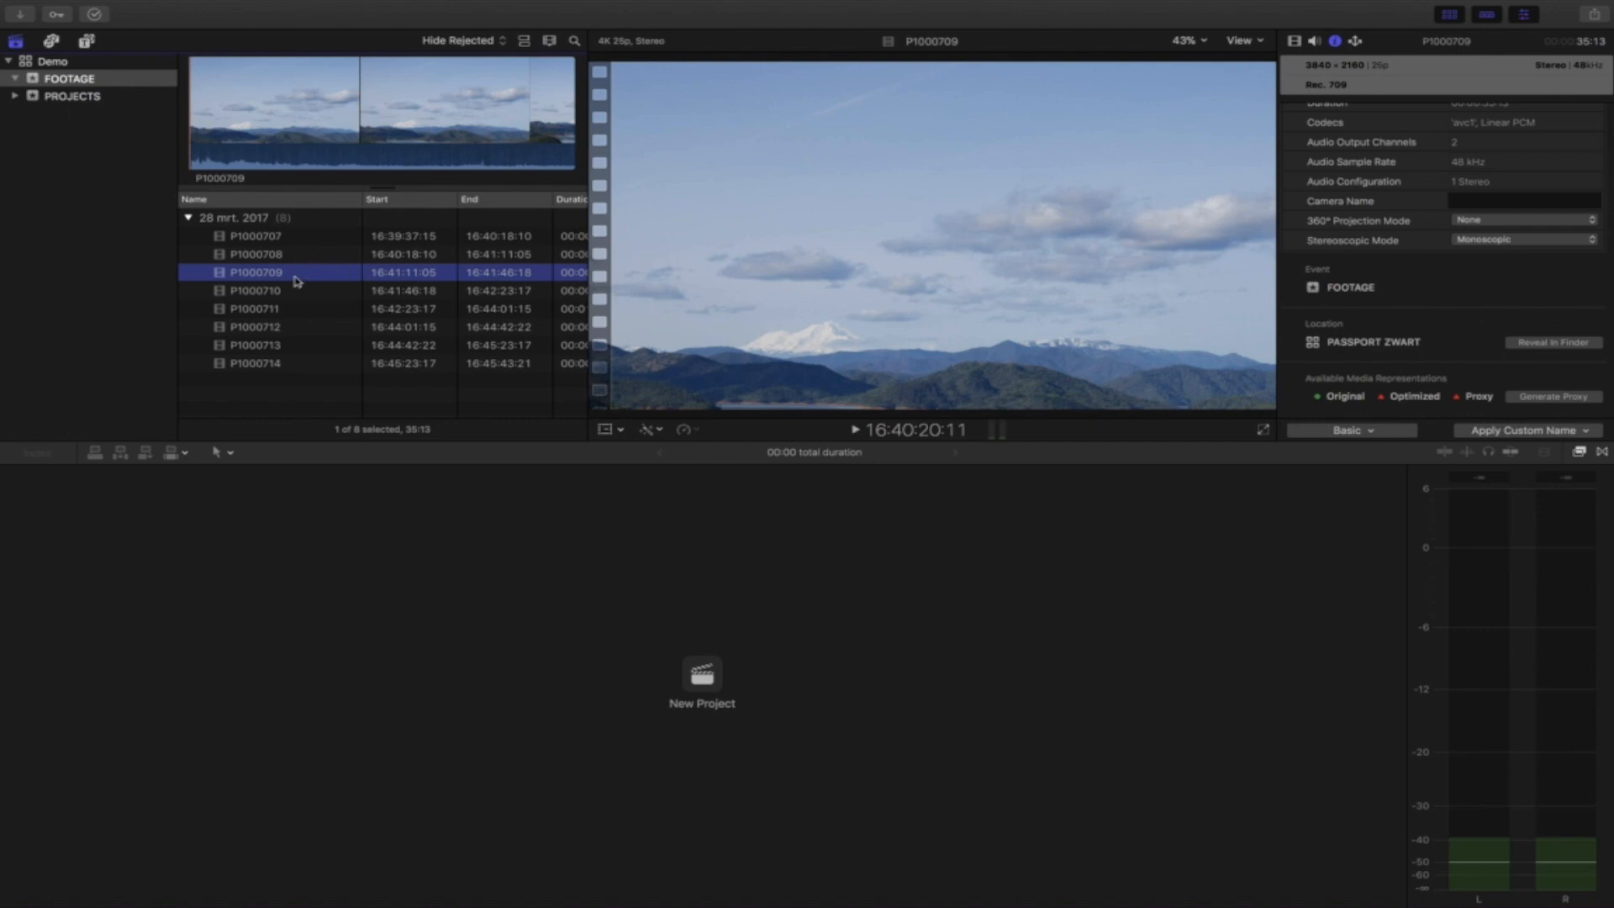
click(255, 254)
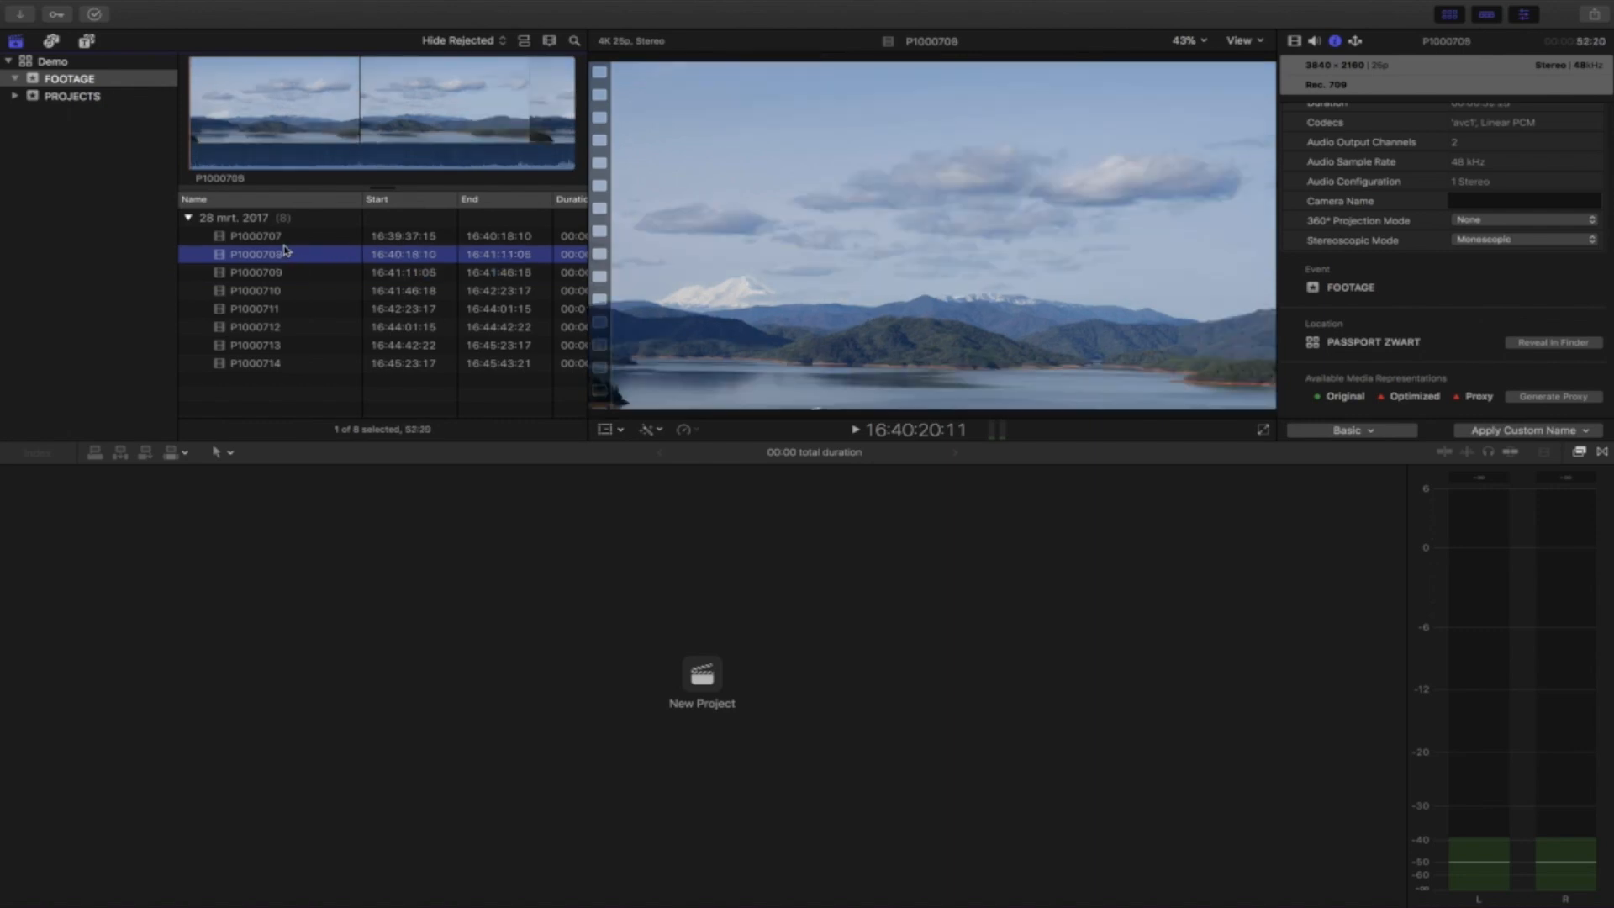
click(255, 235)
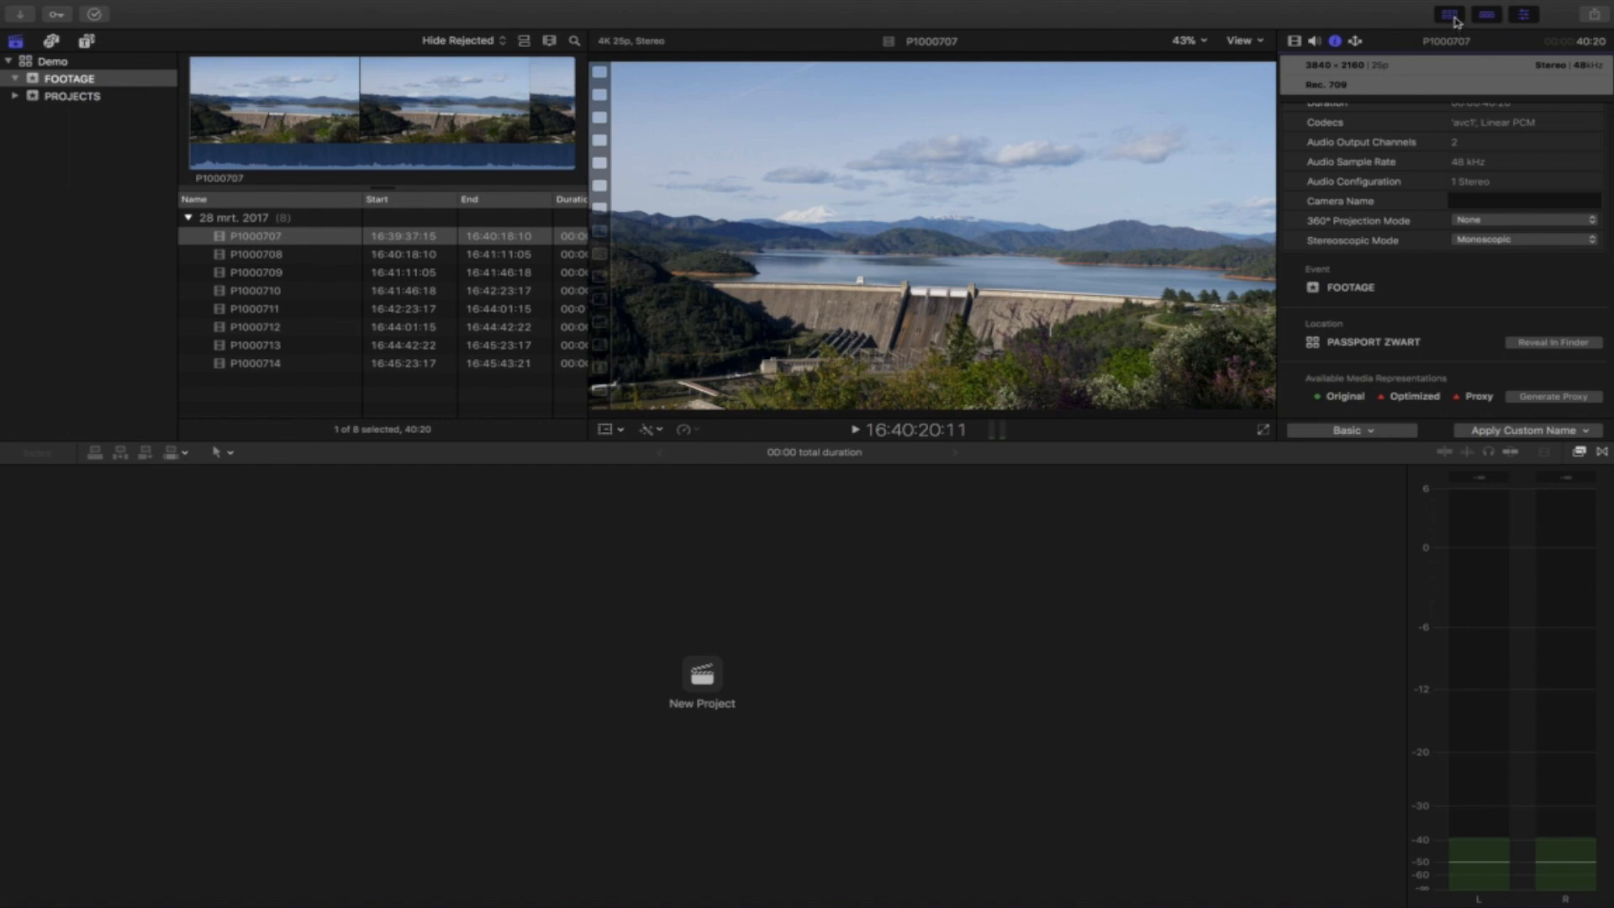
mouse_move(1451, 15)
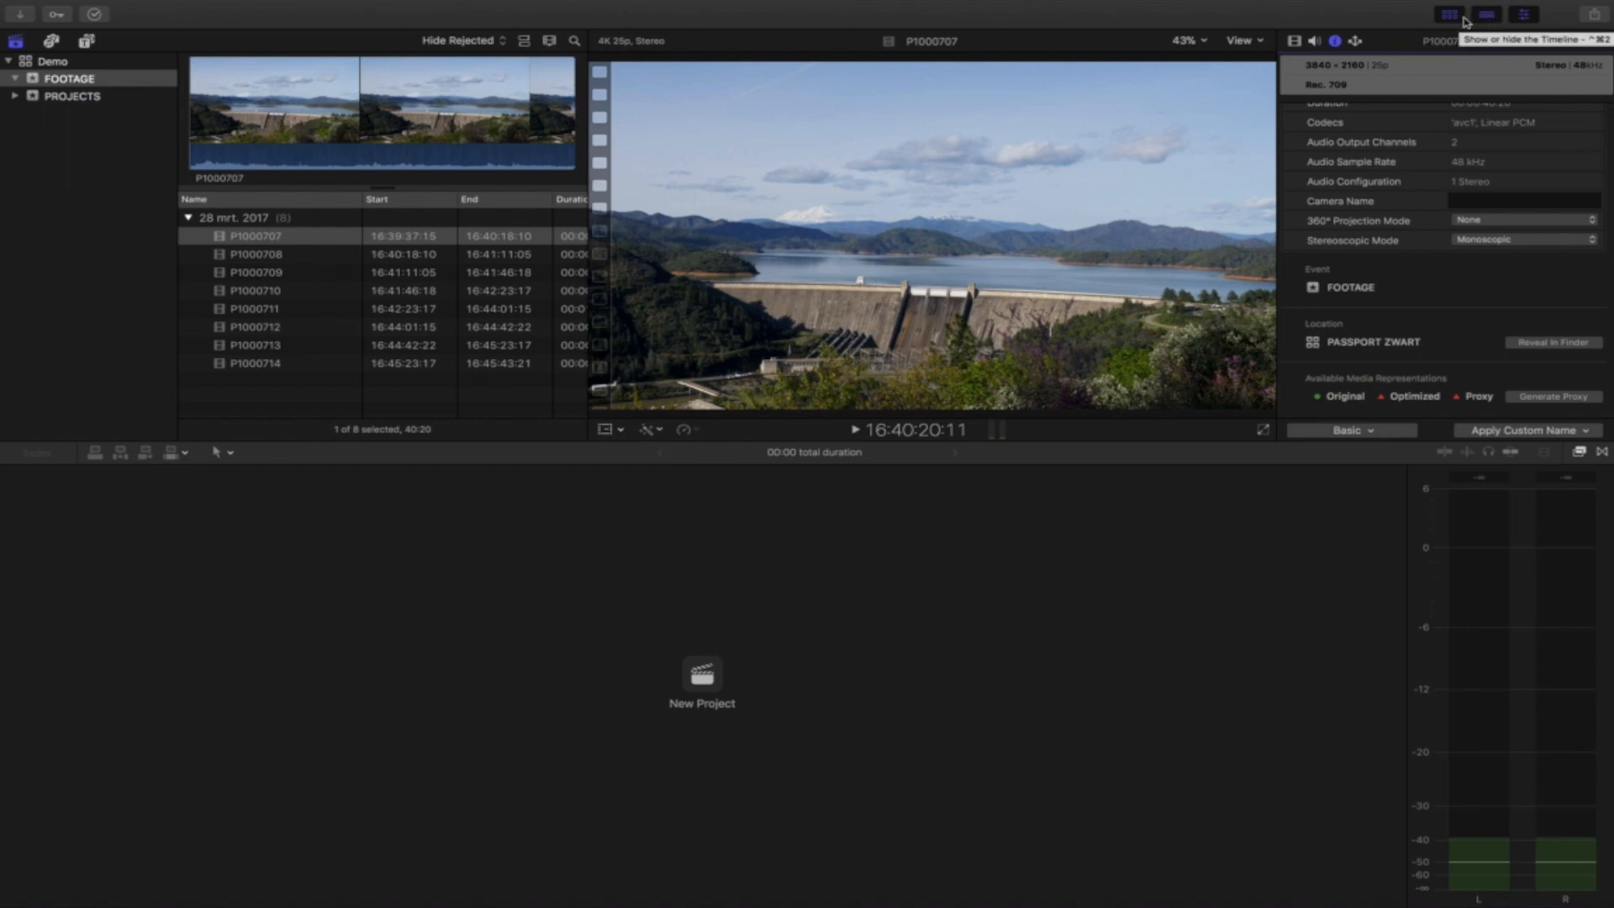
- Toggle the clip browser off and on, then start a new project in the empty timeline
click(1447, 14)
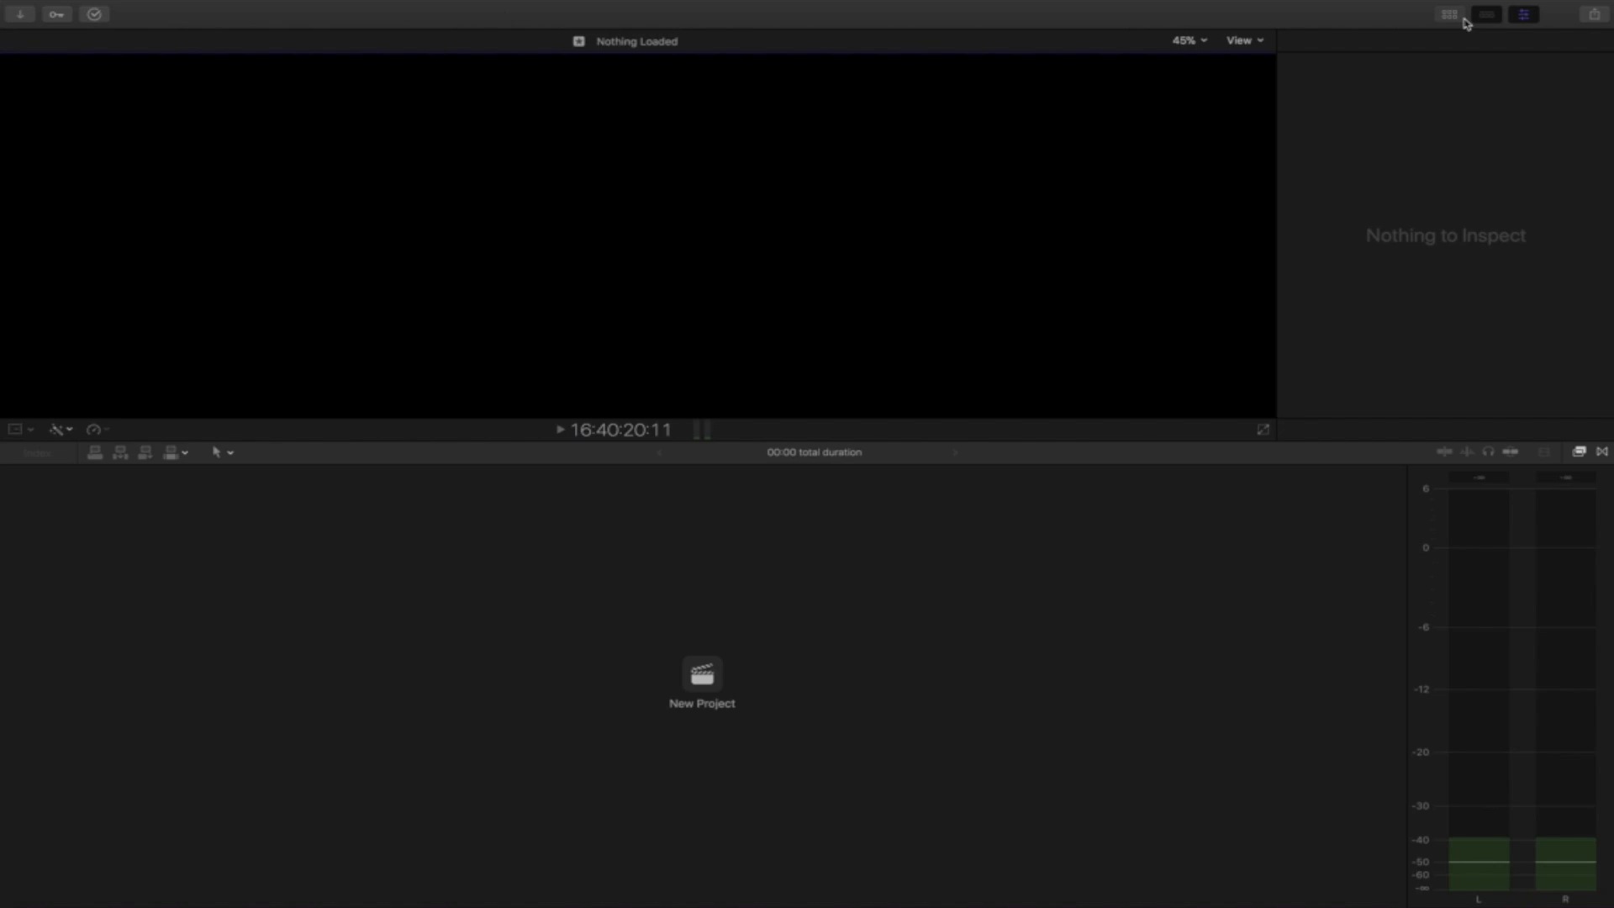
click(1448, 14)
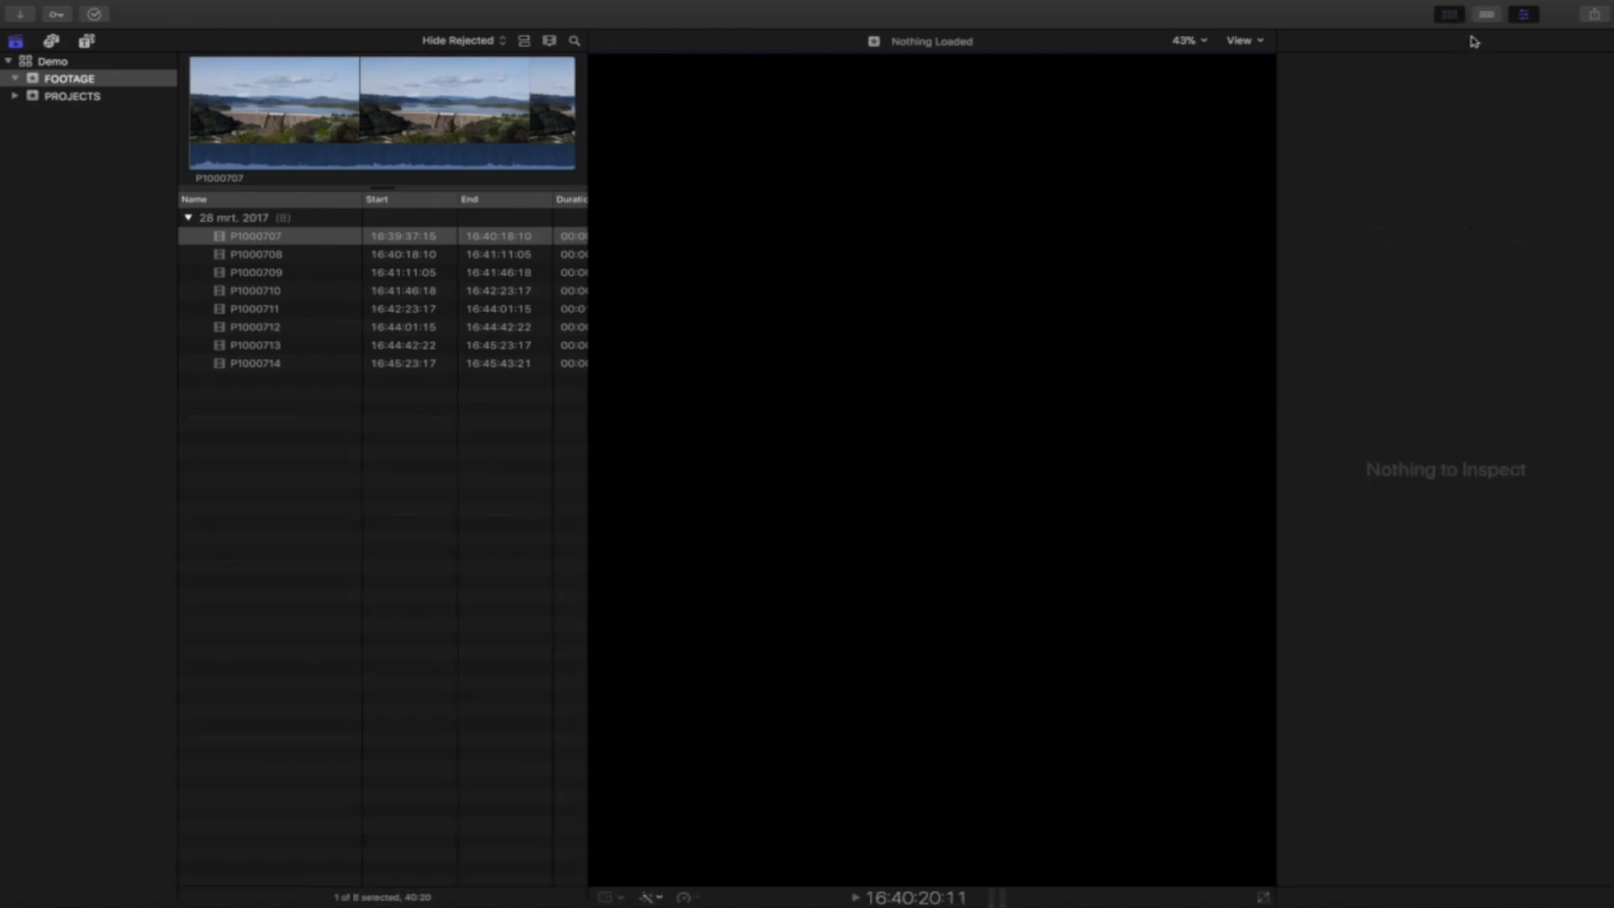
click(1485, 14)
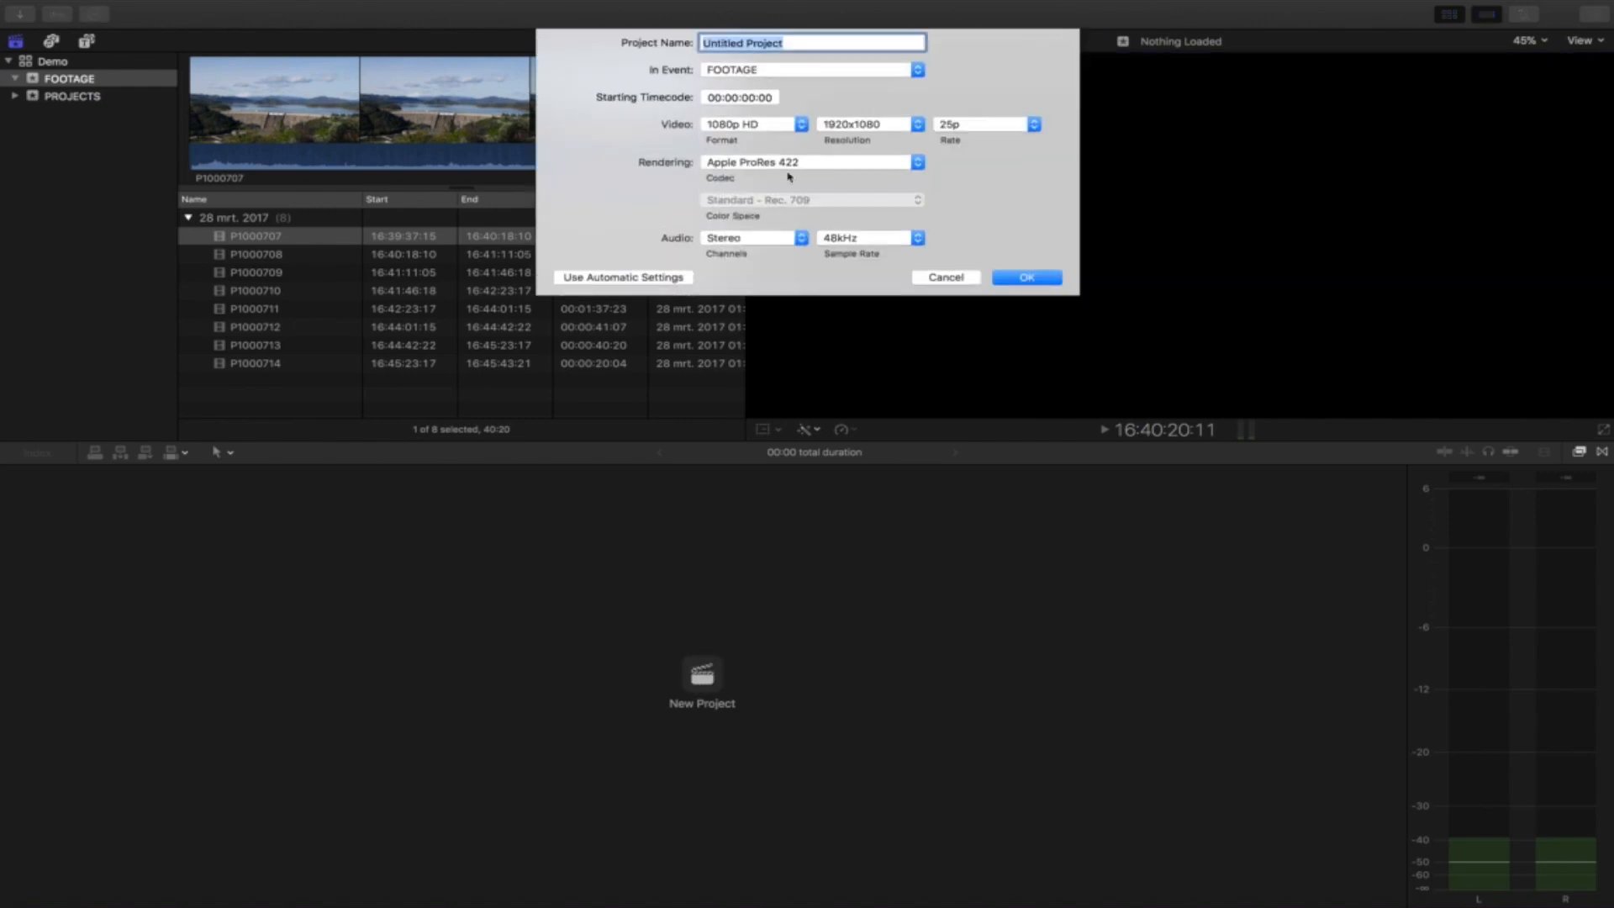
- Create project 'Demo 4K Crop' keeping the 1080p HD, 1920x1080, 25p format
text(Demo 4K)
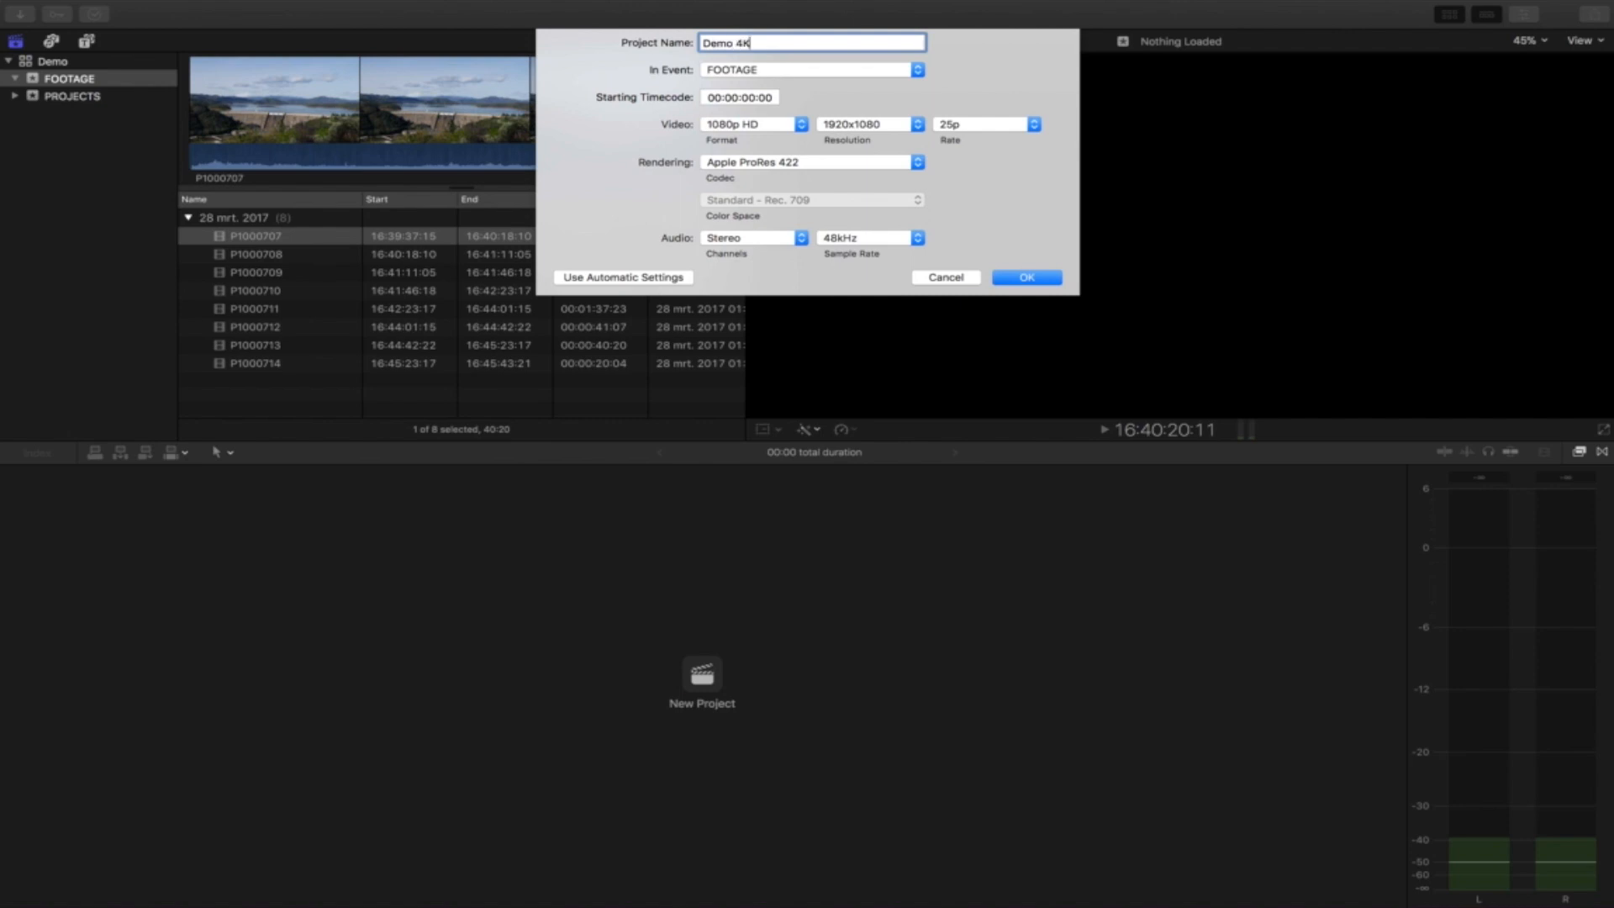
text(C)
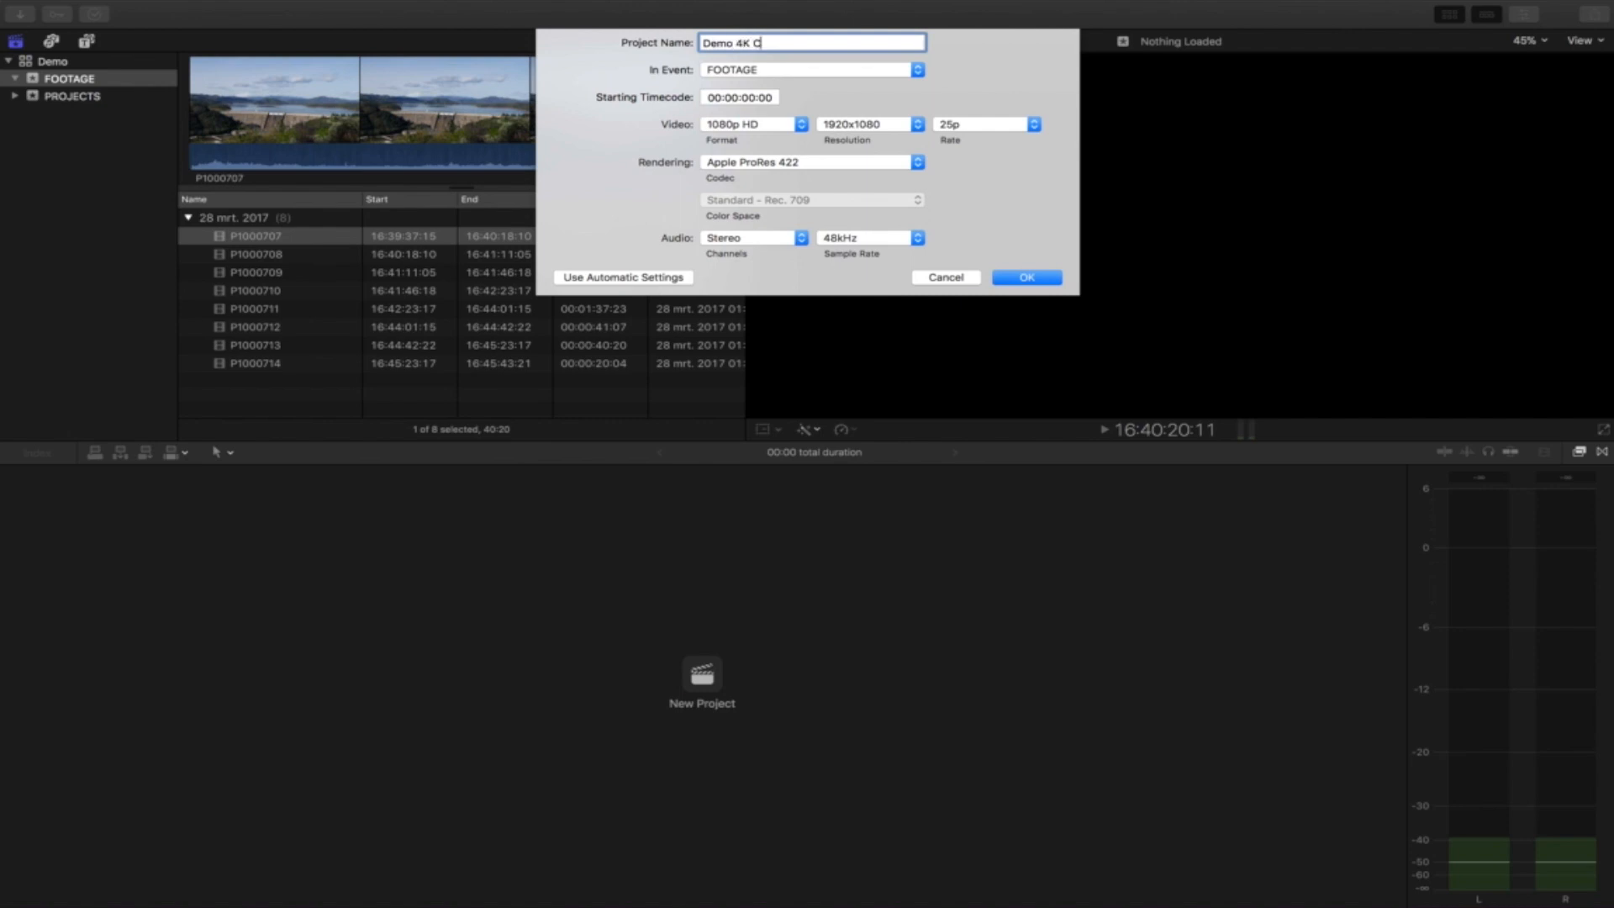
text(rop)
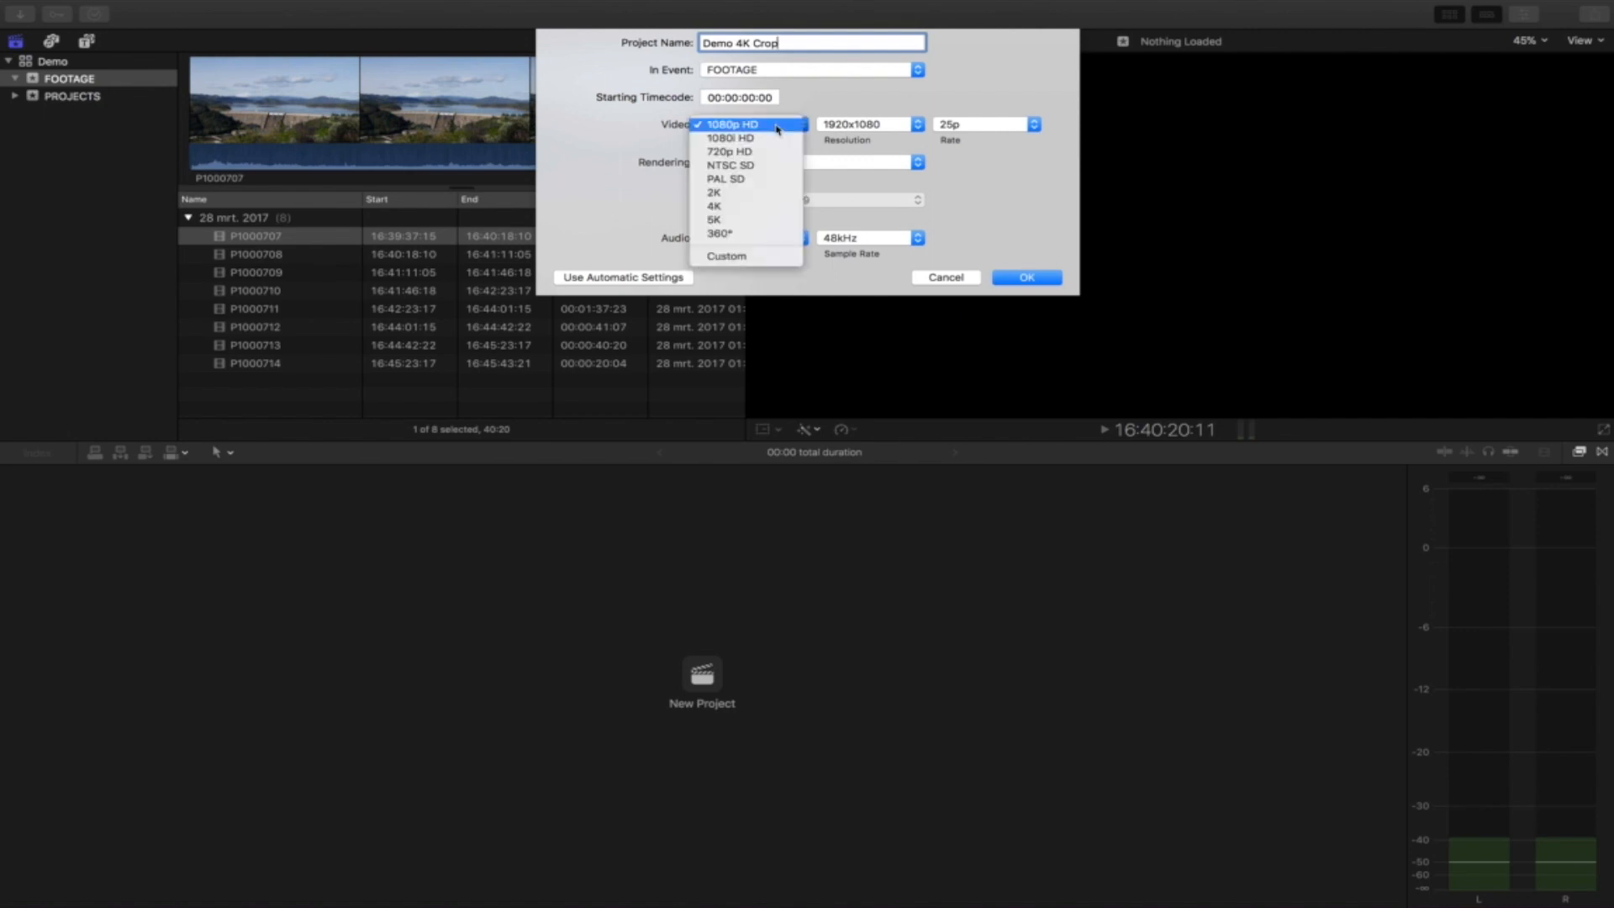
mouse_move(714, 192)
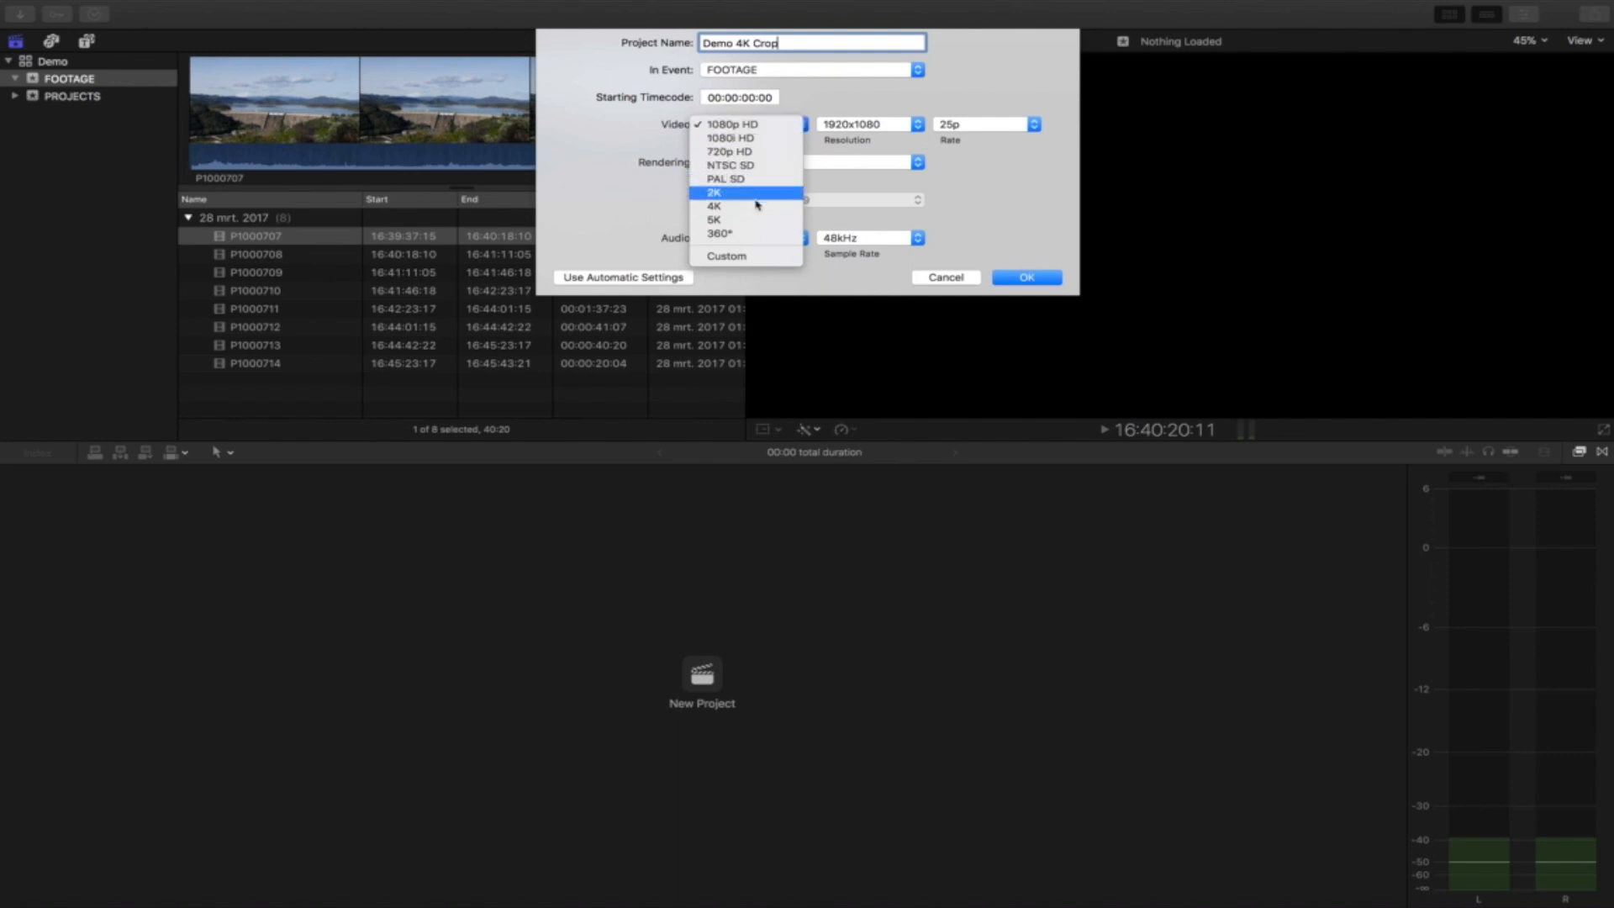
click(734, 123)
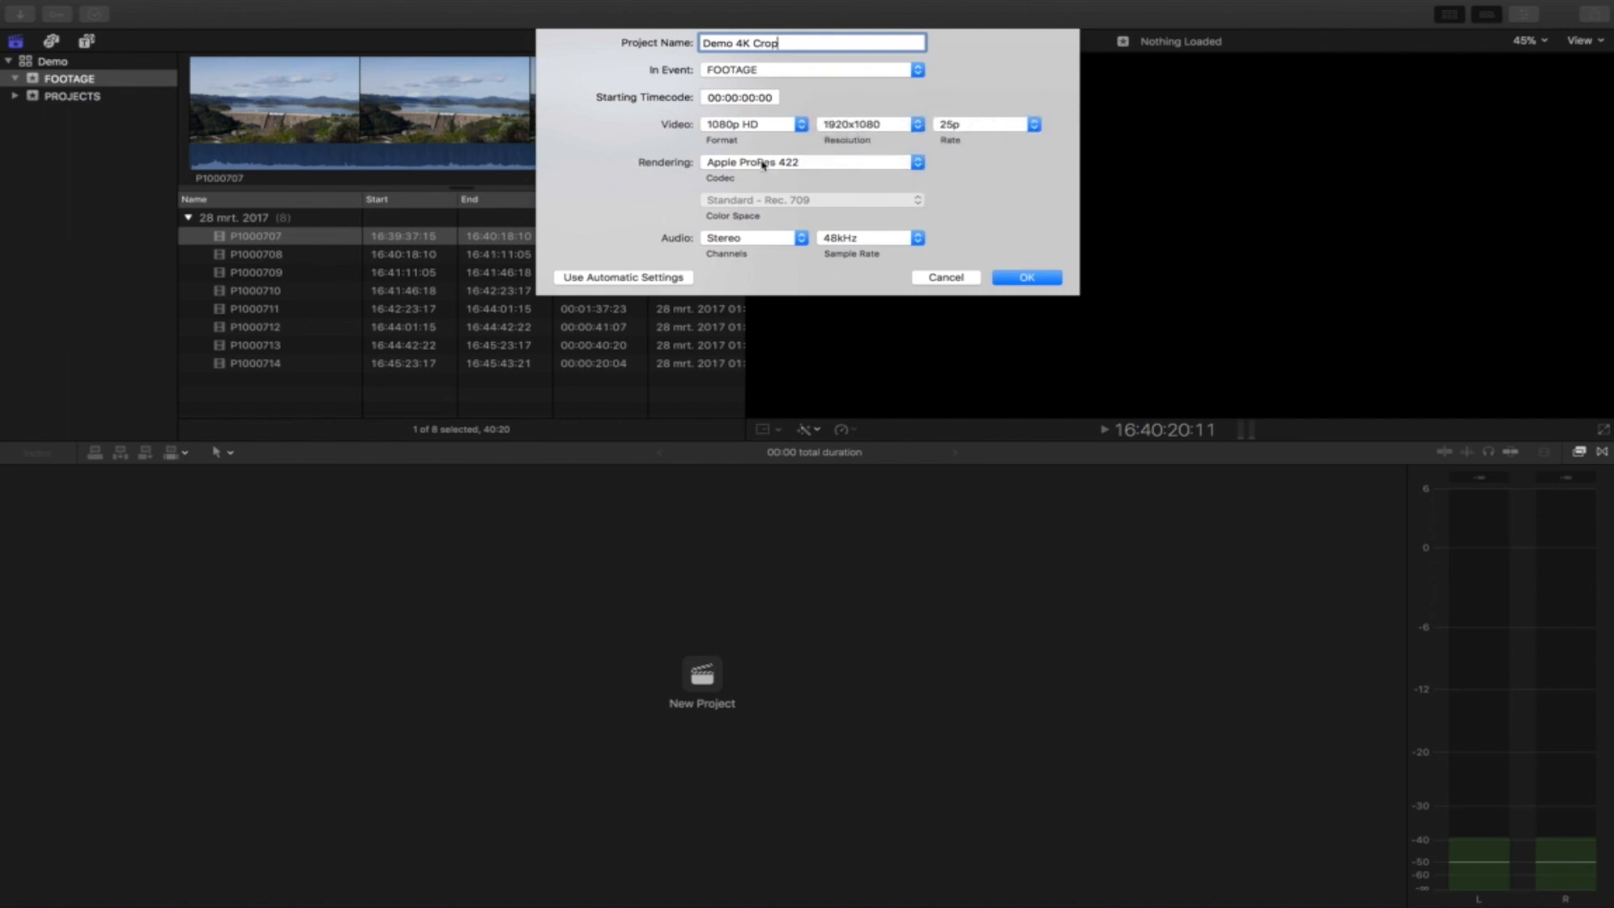
mouse_move(837, 94)
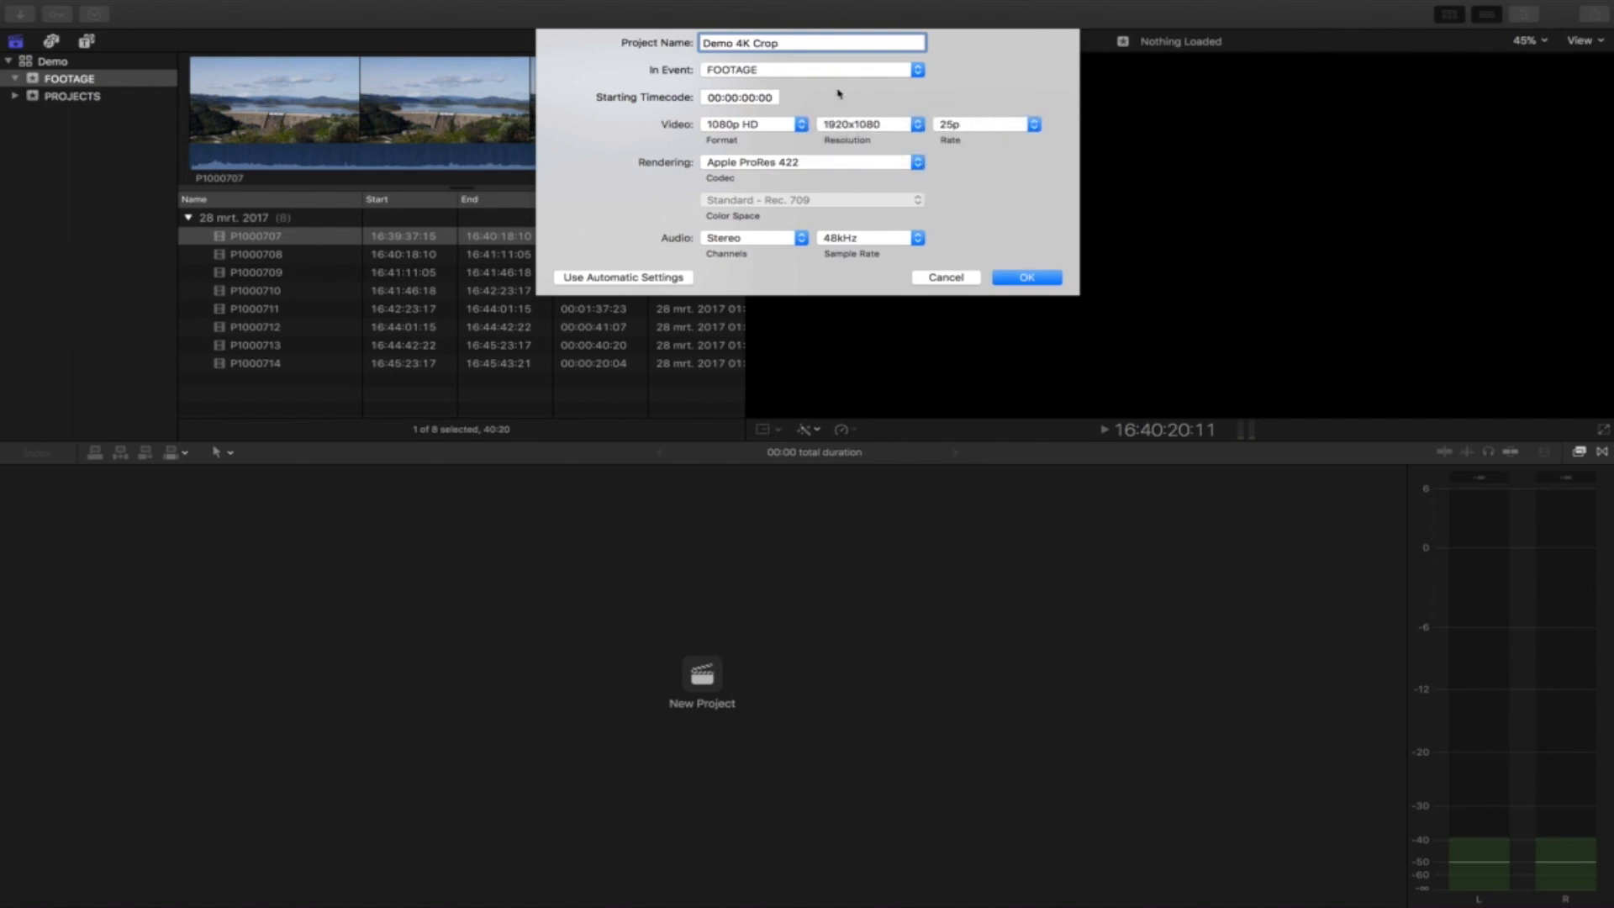
click(915, 69)
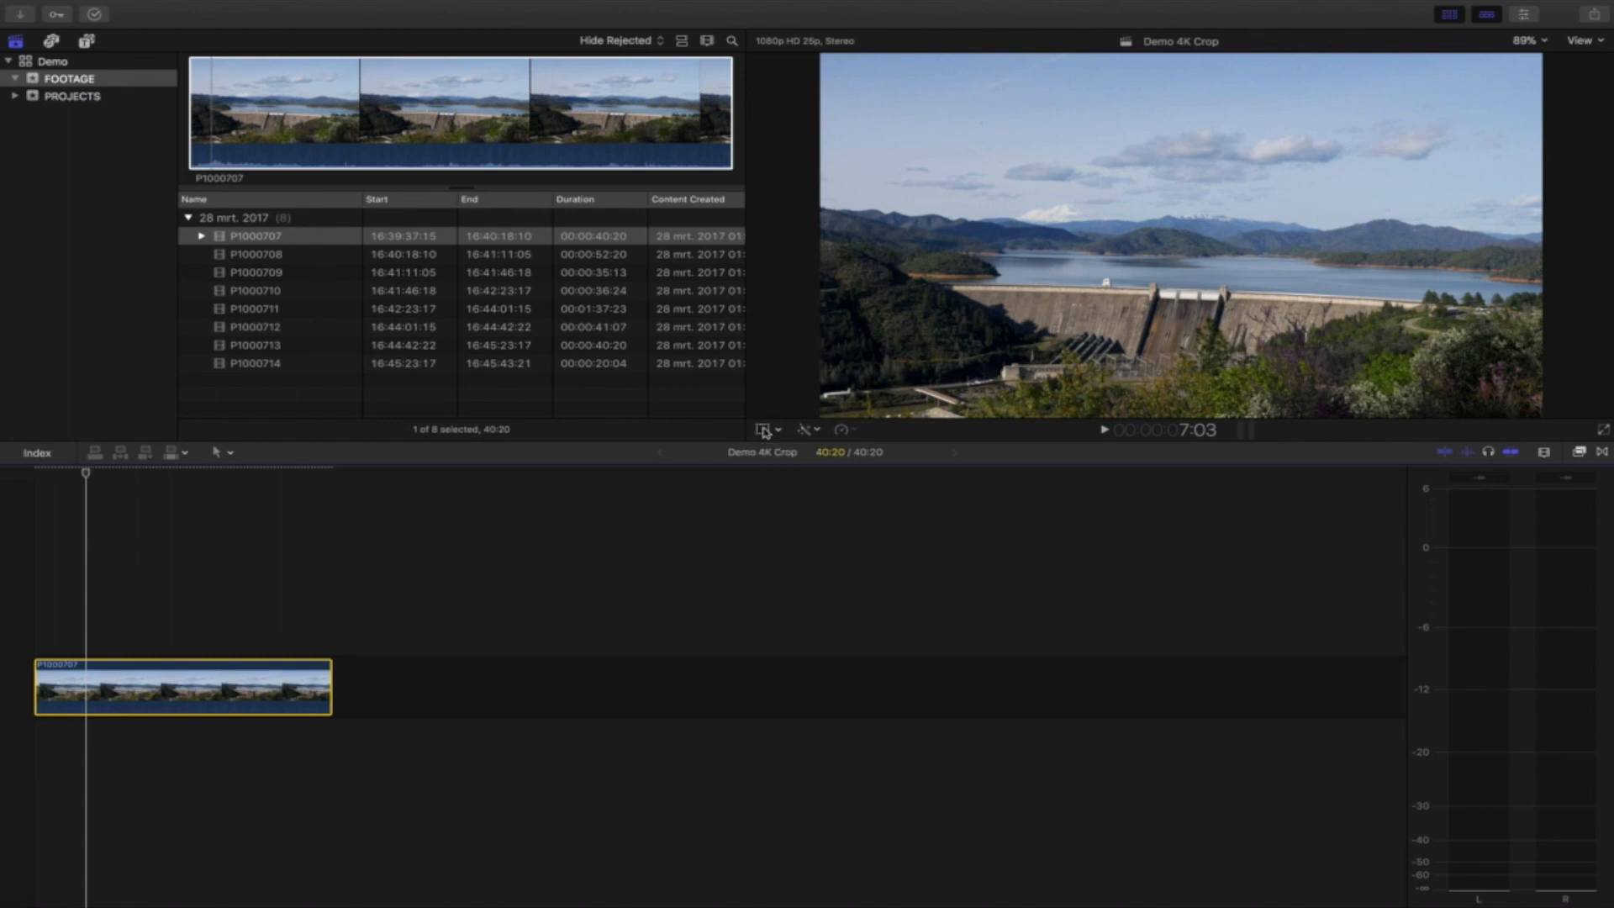
- Show the on-screen transform controls on the dam clip P1000707 in the viewer
click(763, 429)
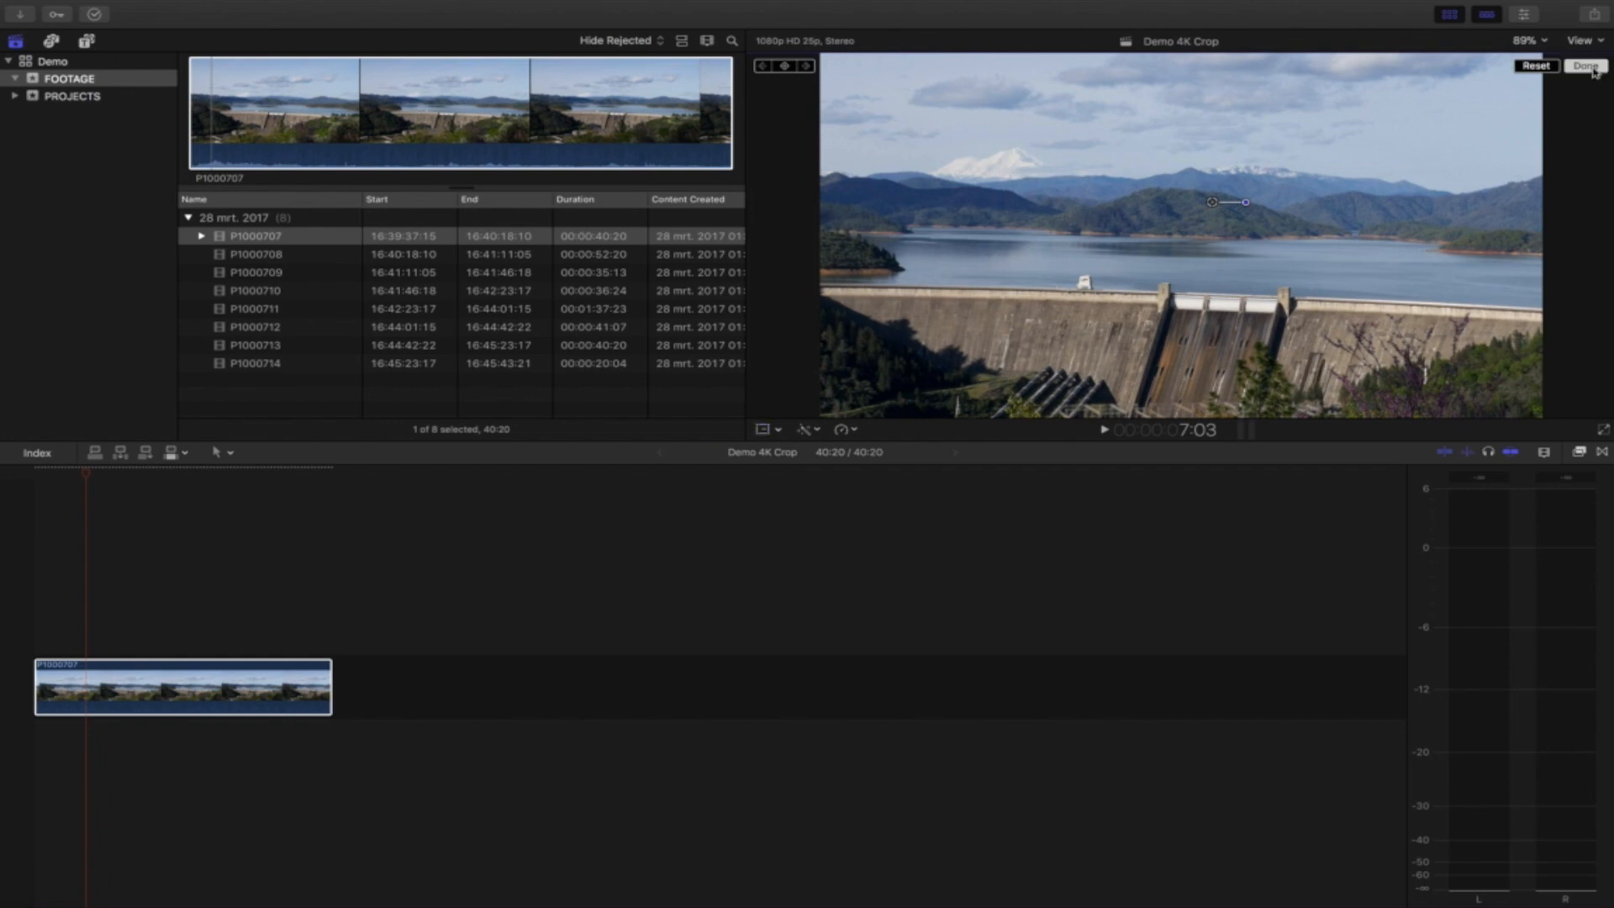
- Commit the enlarged dam-and-peak framing and play the timeline
click(1583, 65)
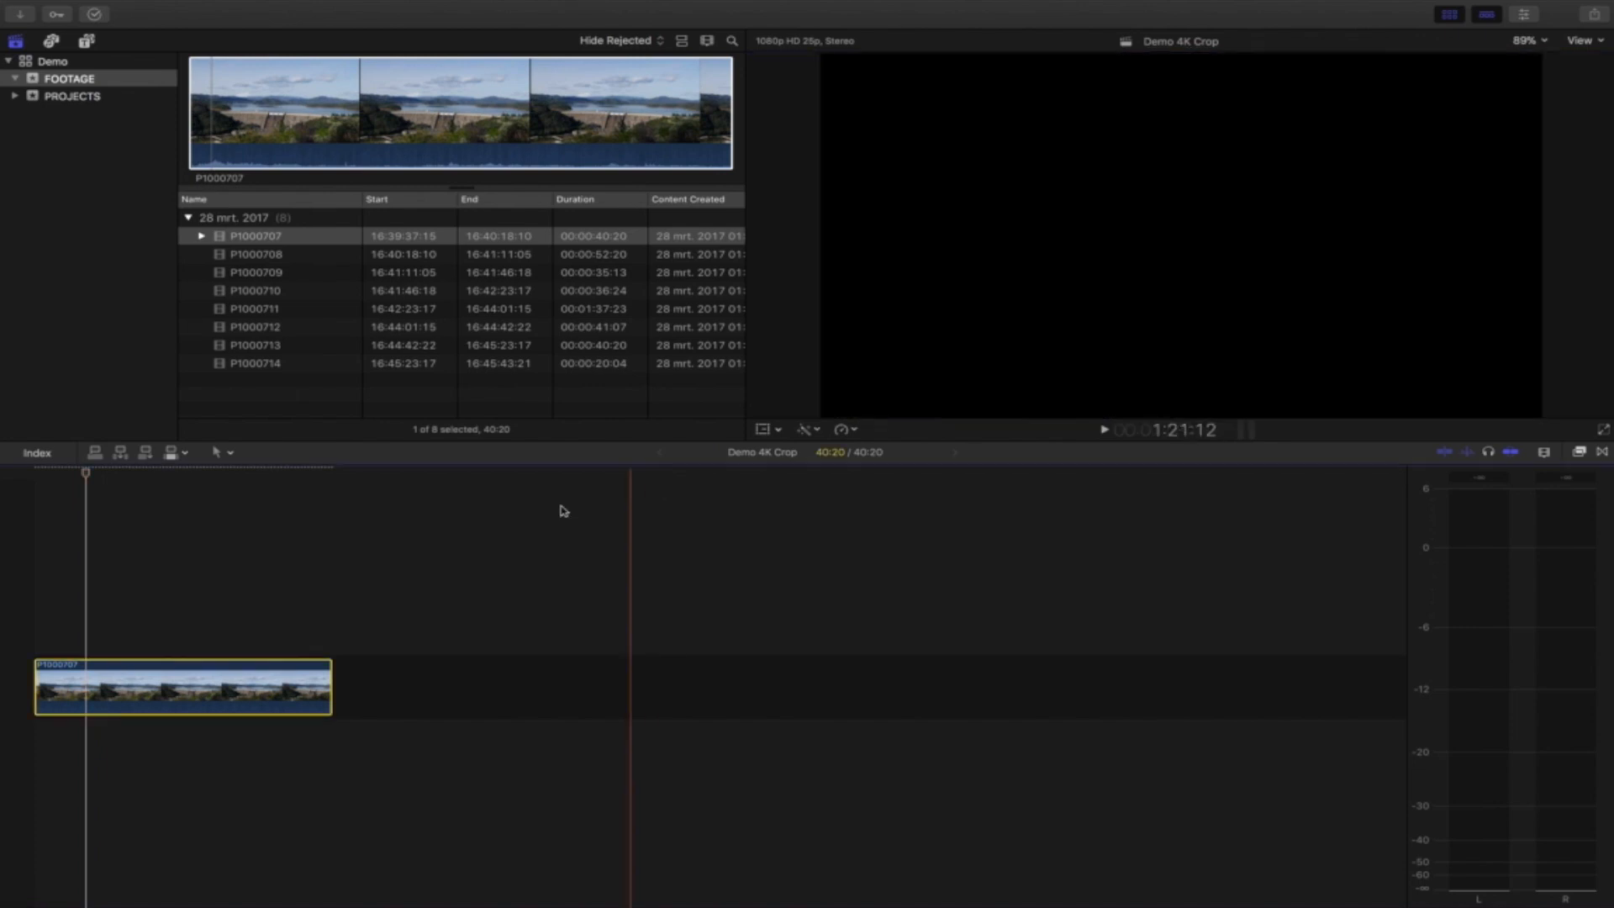
click(1104, 428)
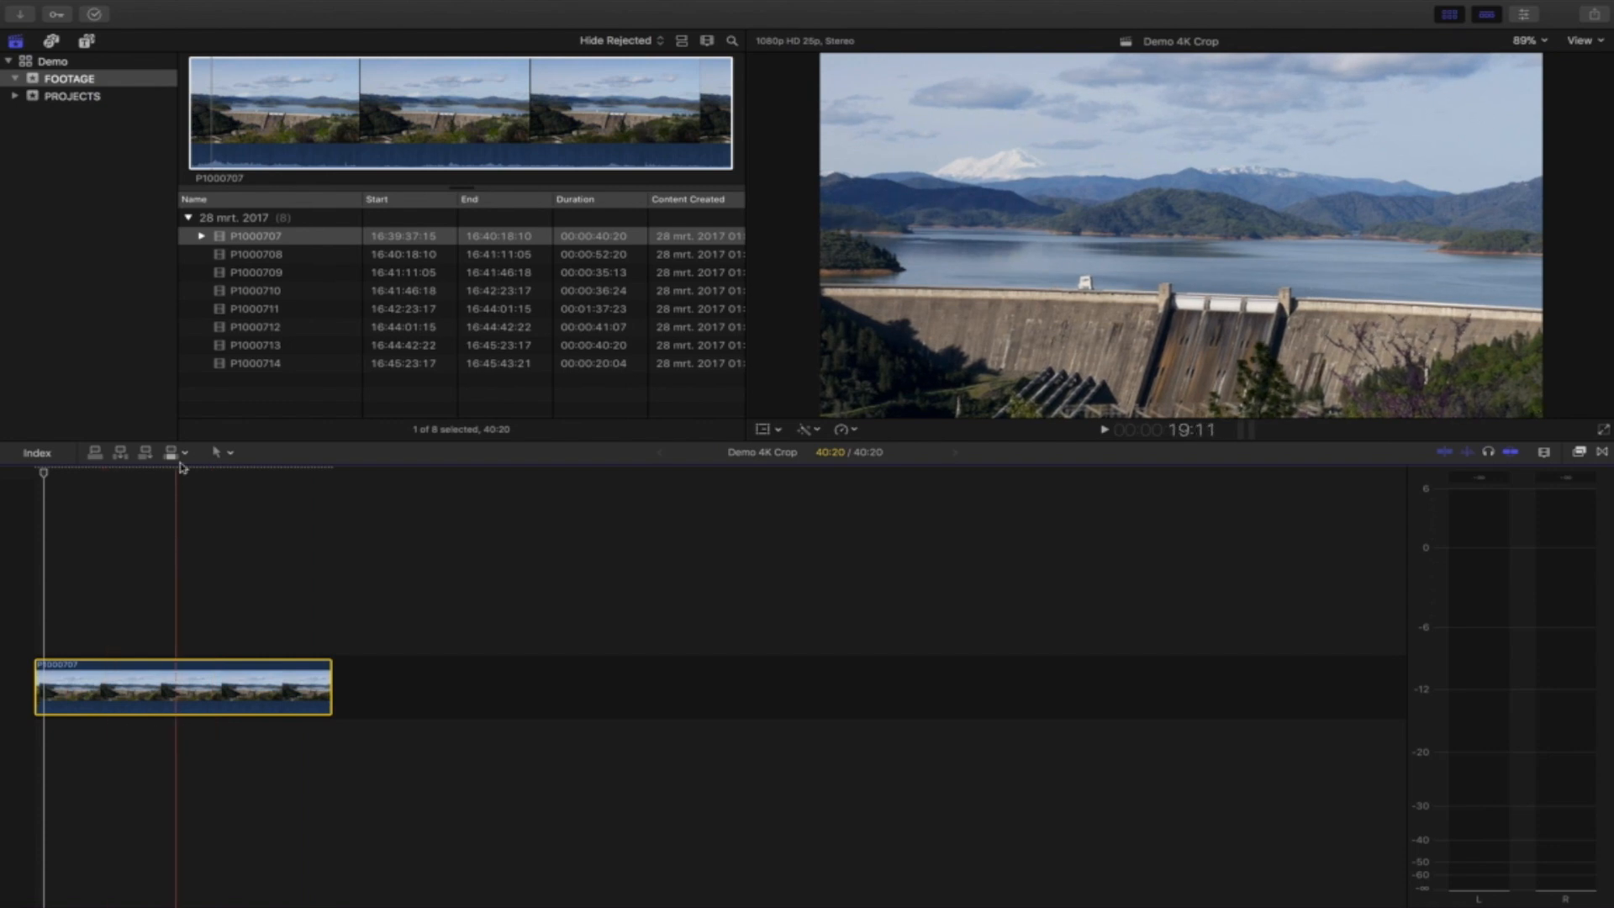
- Reset the dam clip to its original full framing
click(177, 8)
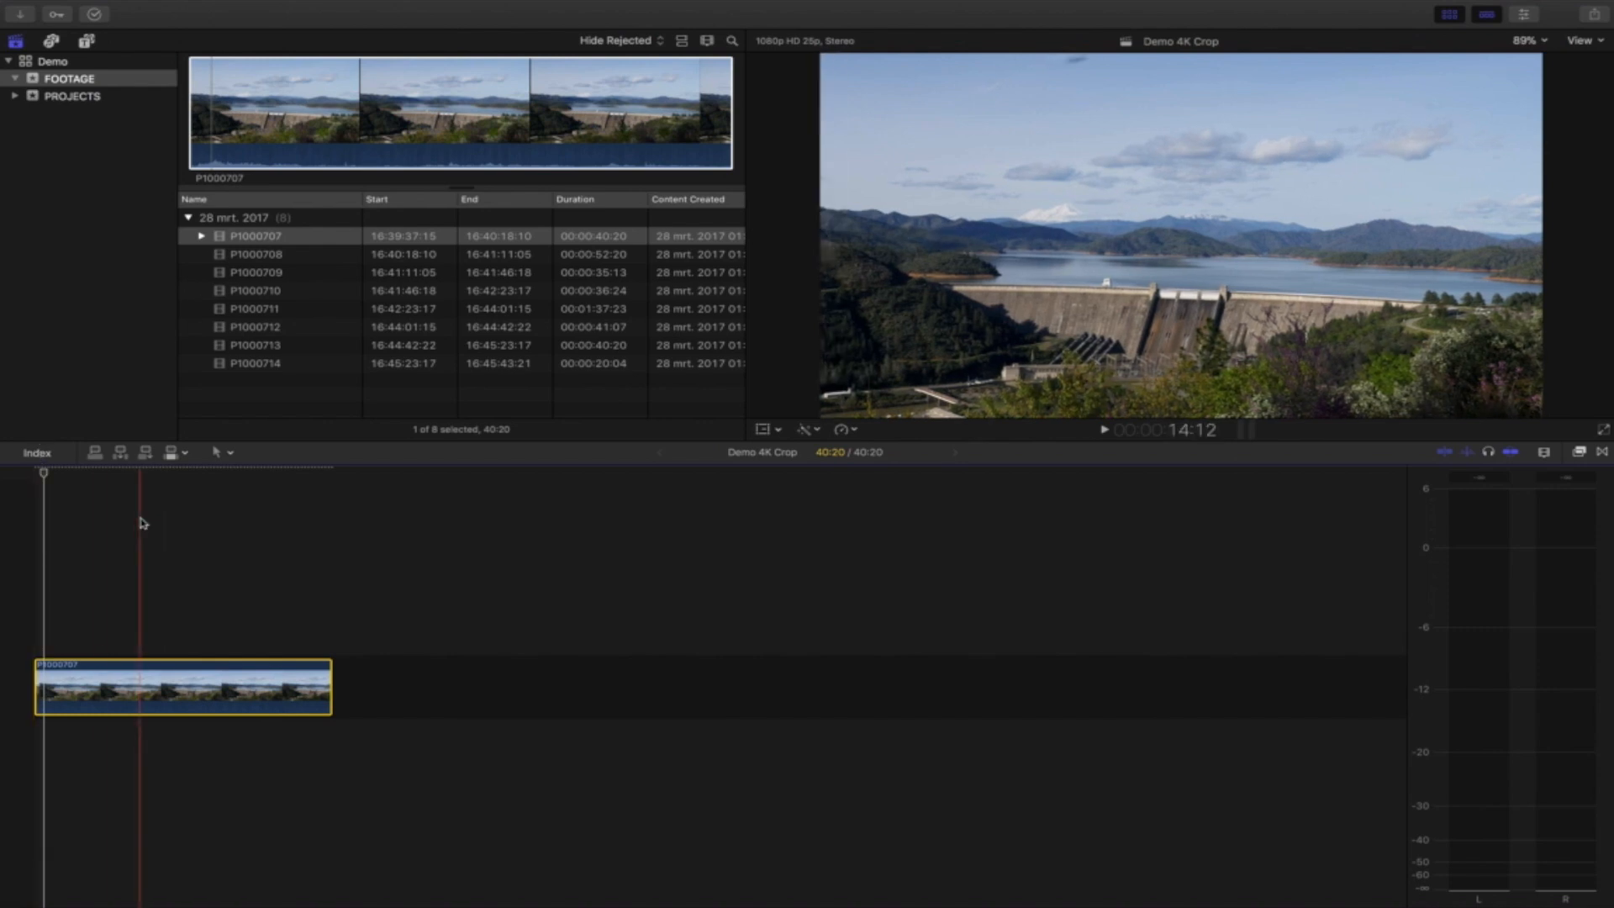
- Reactivate the on-screen transform controls on the full-framed dam clip
click(113, 674)
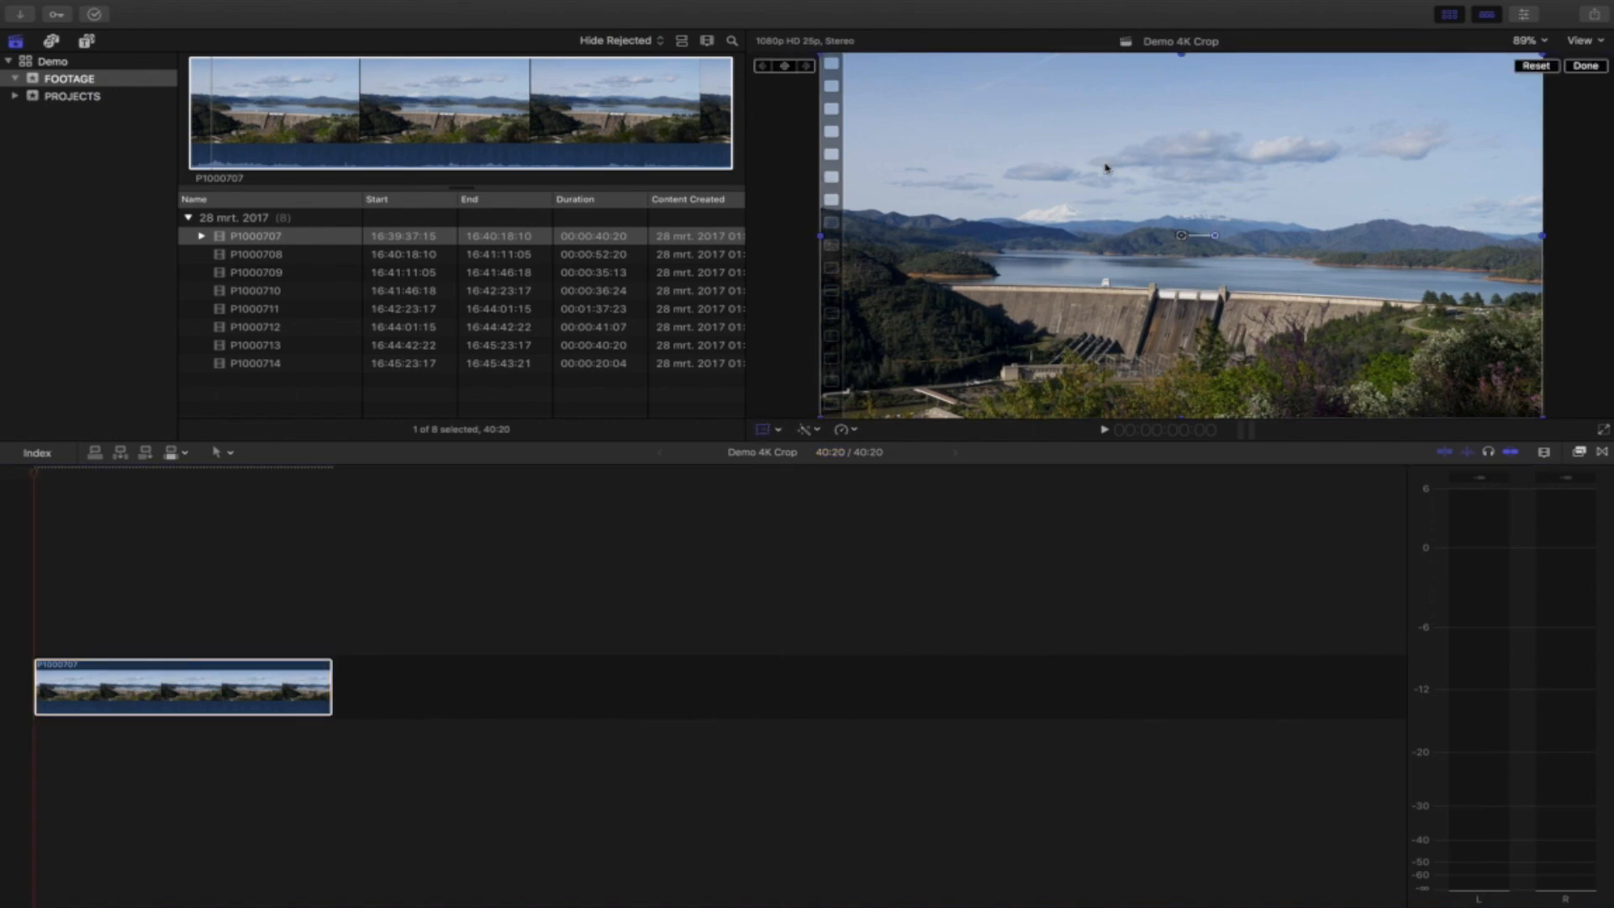
mouse_move(35, 597)
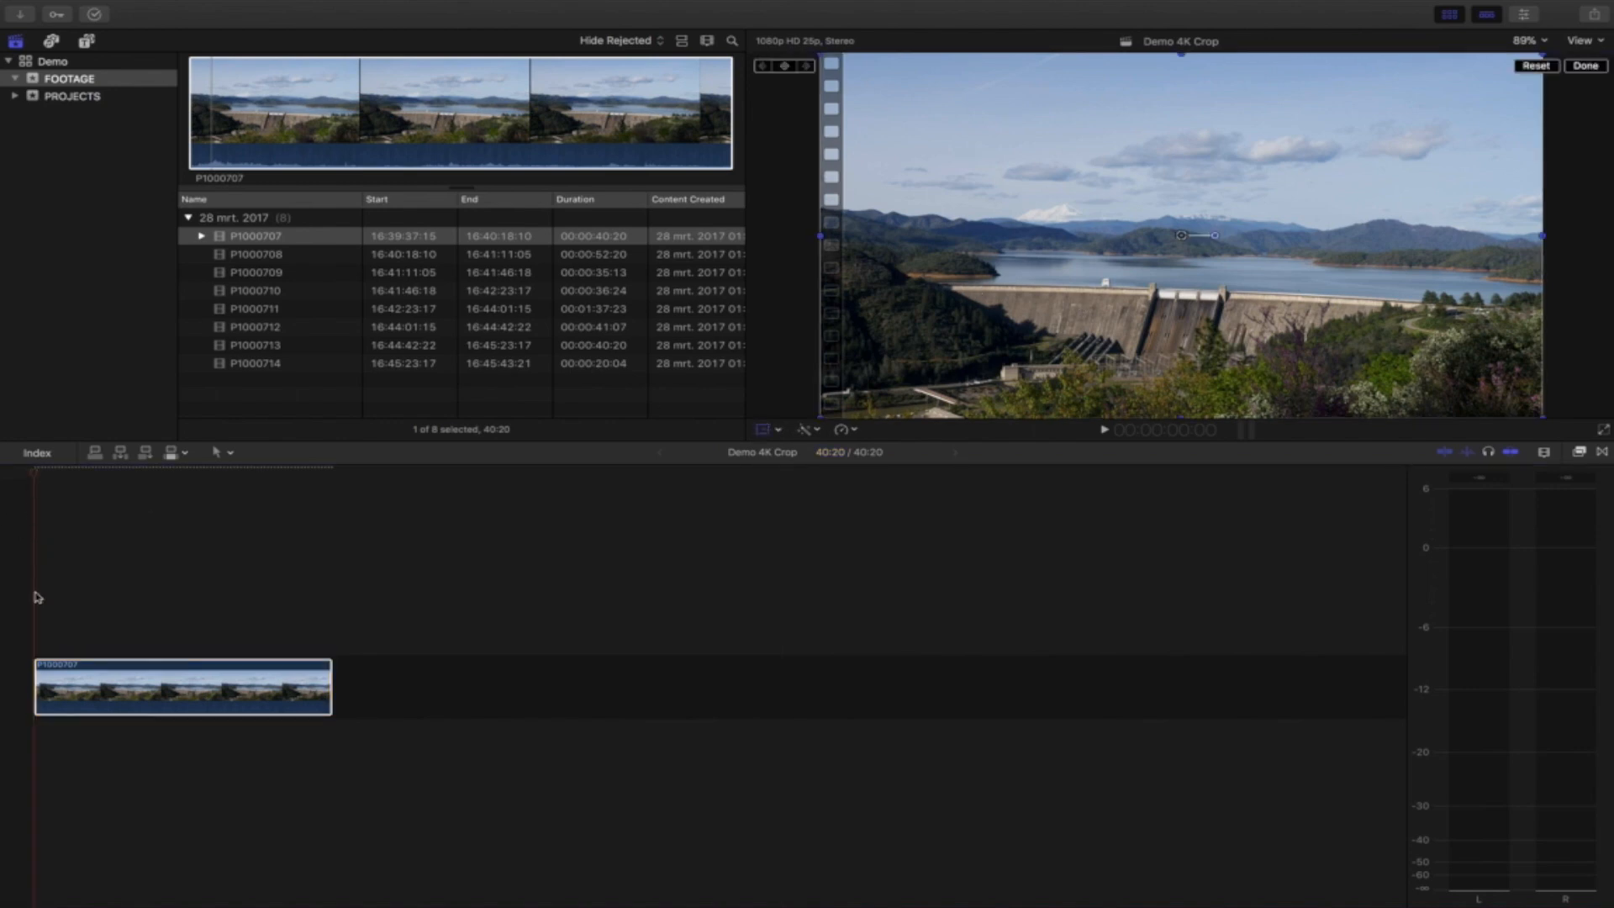
mouse_move(33, 760)
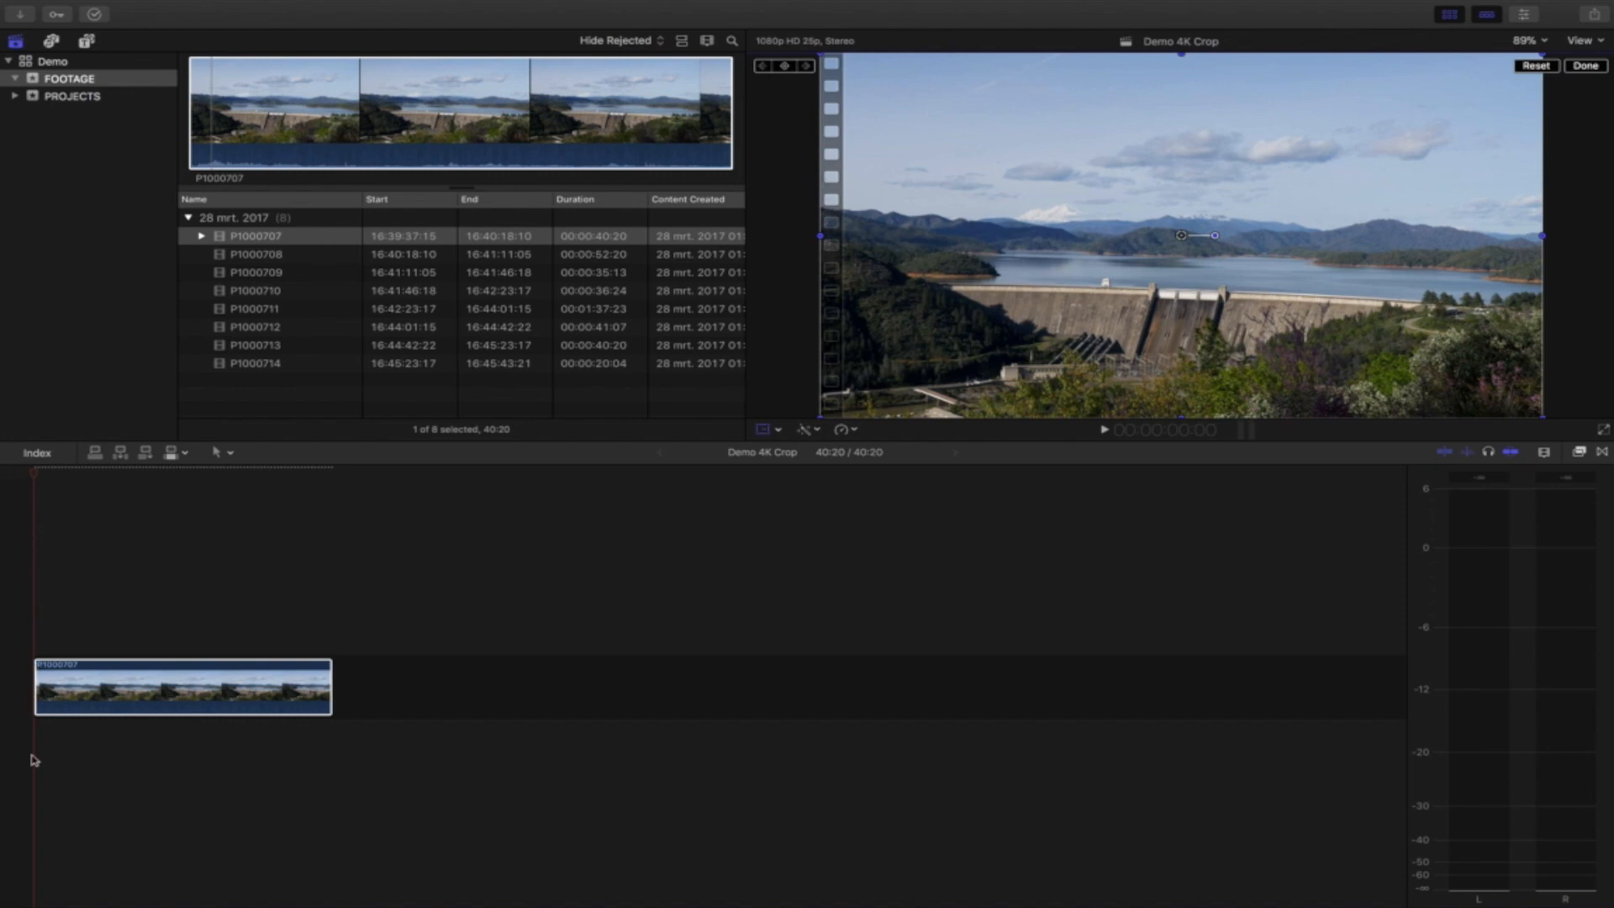
mouse_move(828, 145)
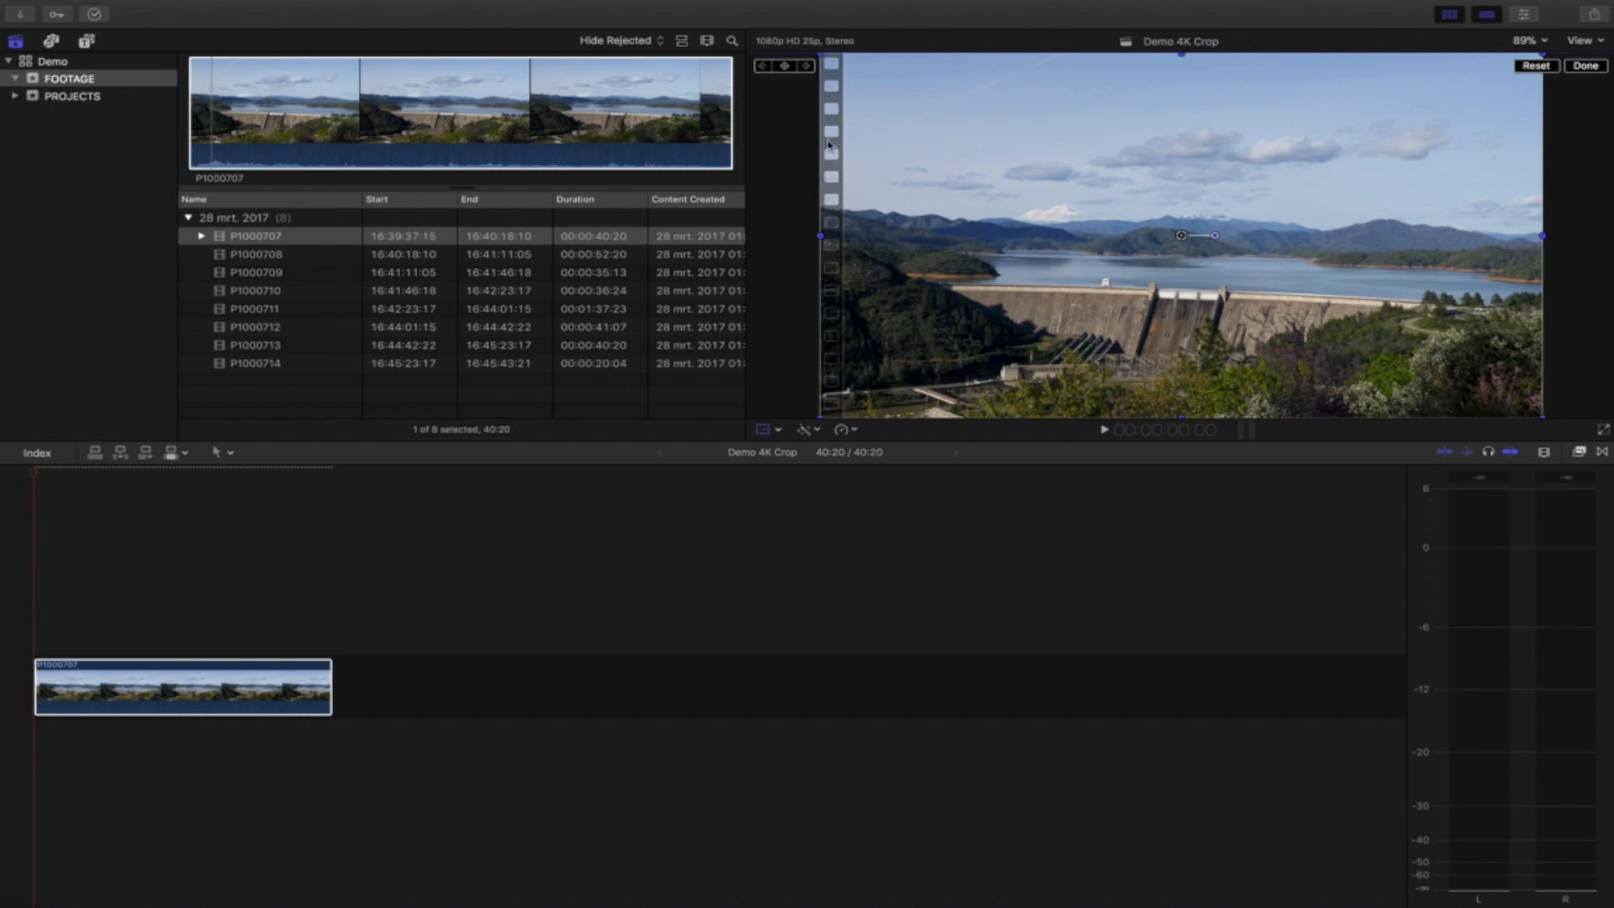
mouse_move(600, 271)
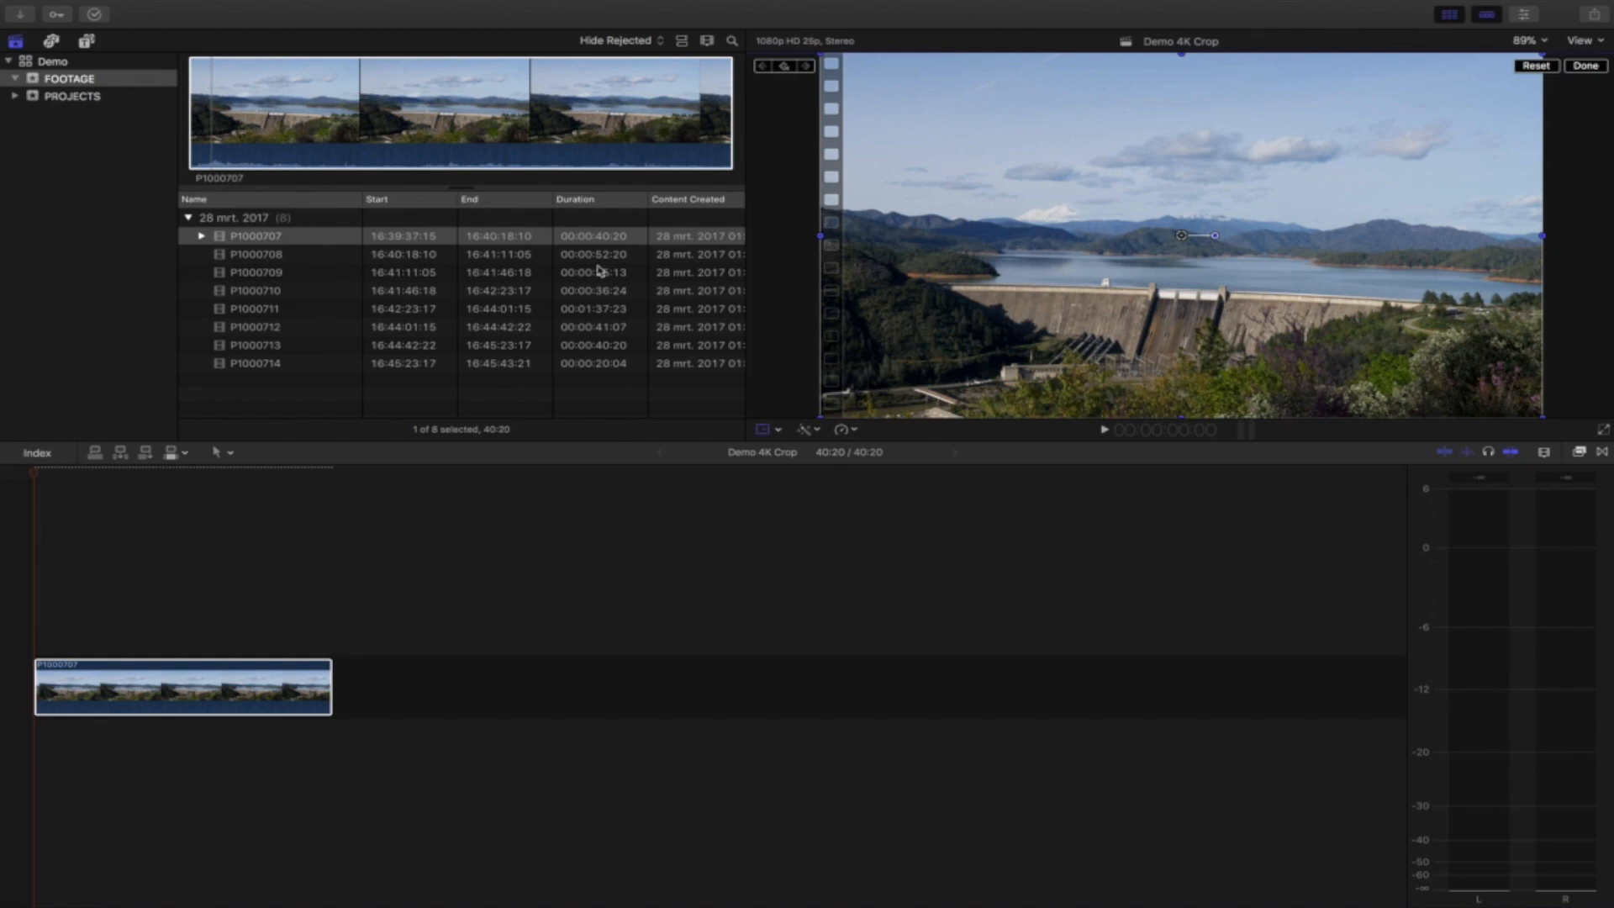
mouse_move(141, 482)
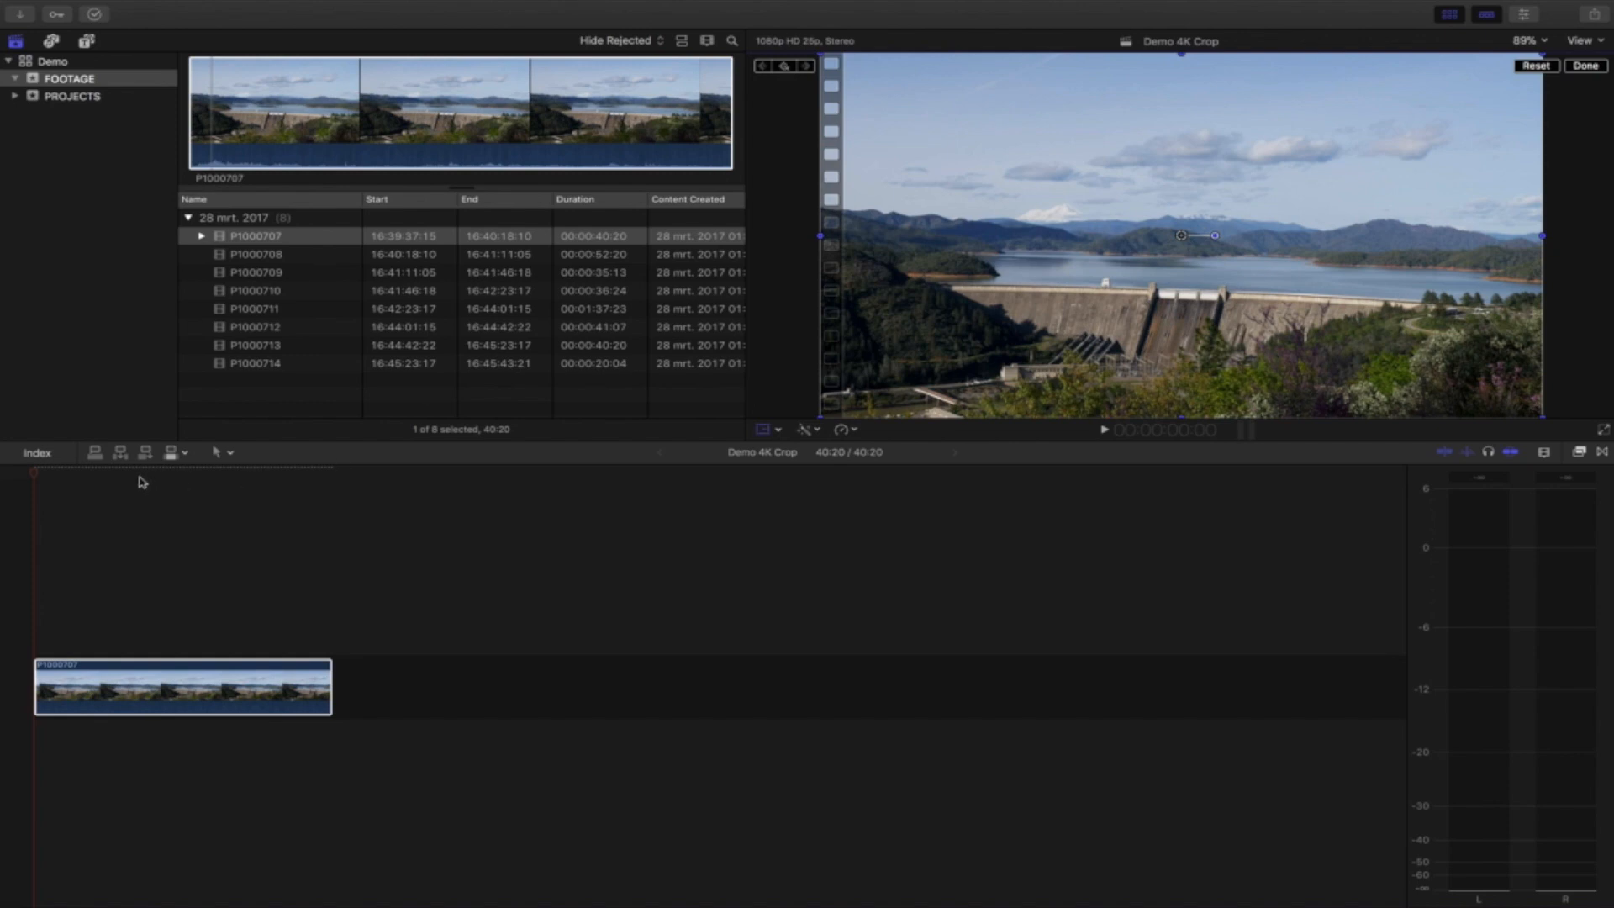
- Scale the dam shot up later in the clip for a closer dam-and-snowy-peak view and commit it
click(182, 687)
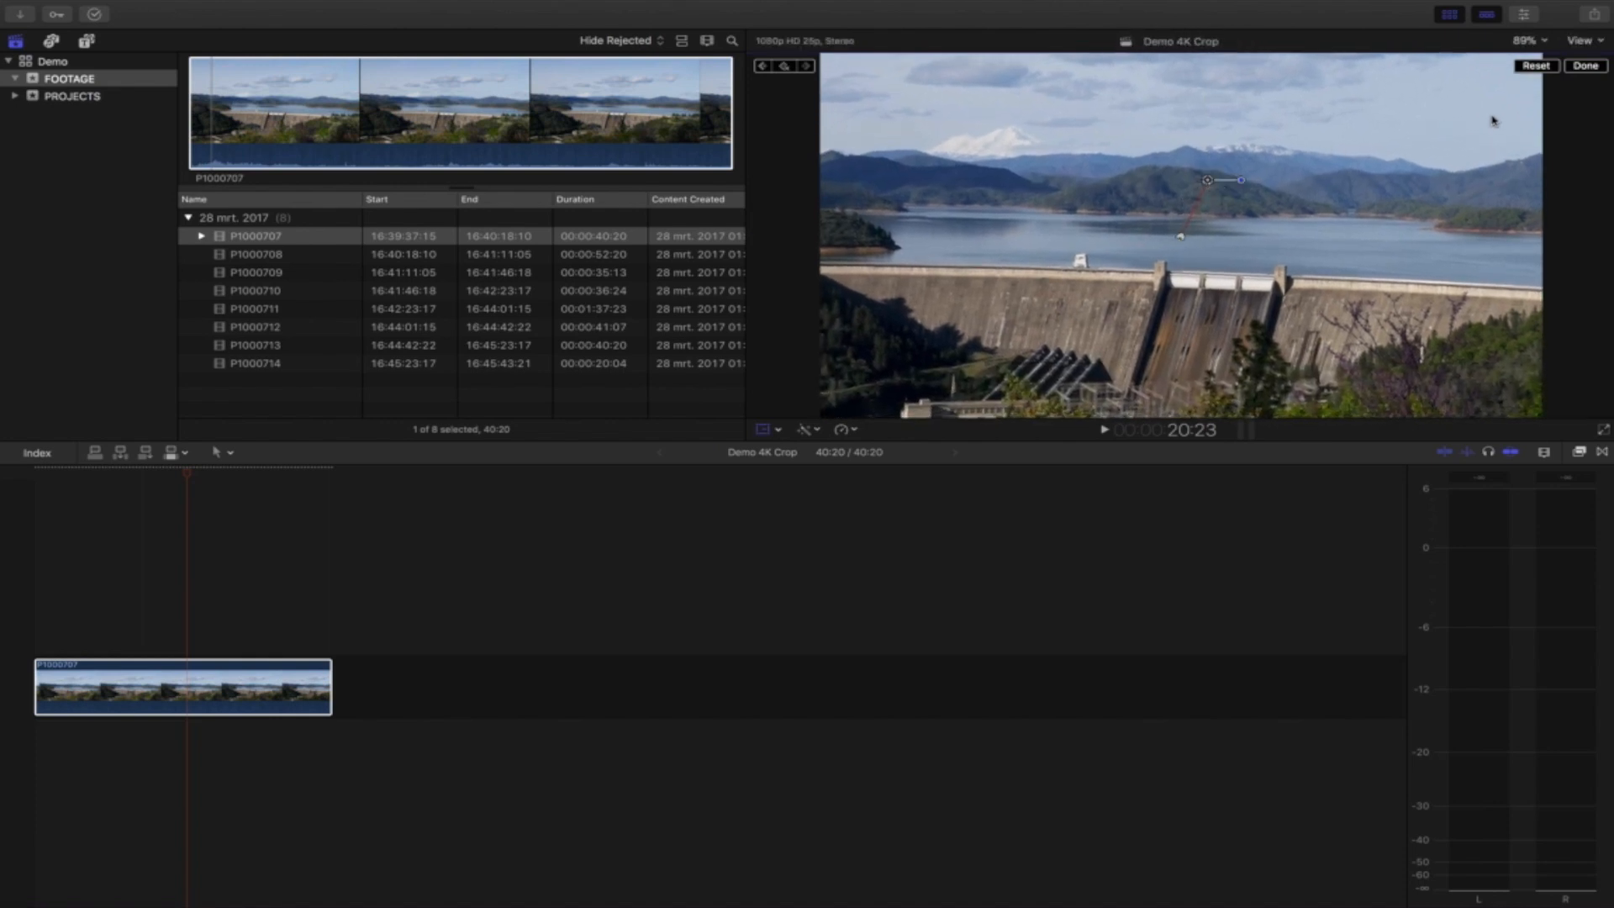
click(1585, 66)
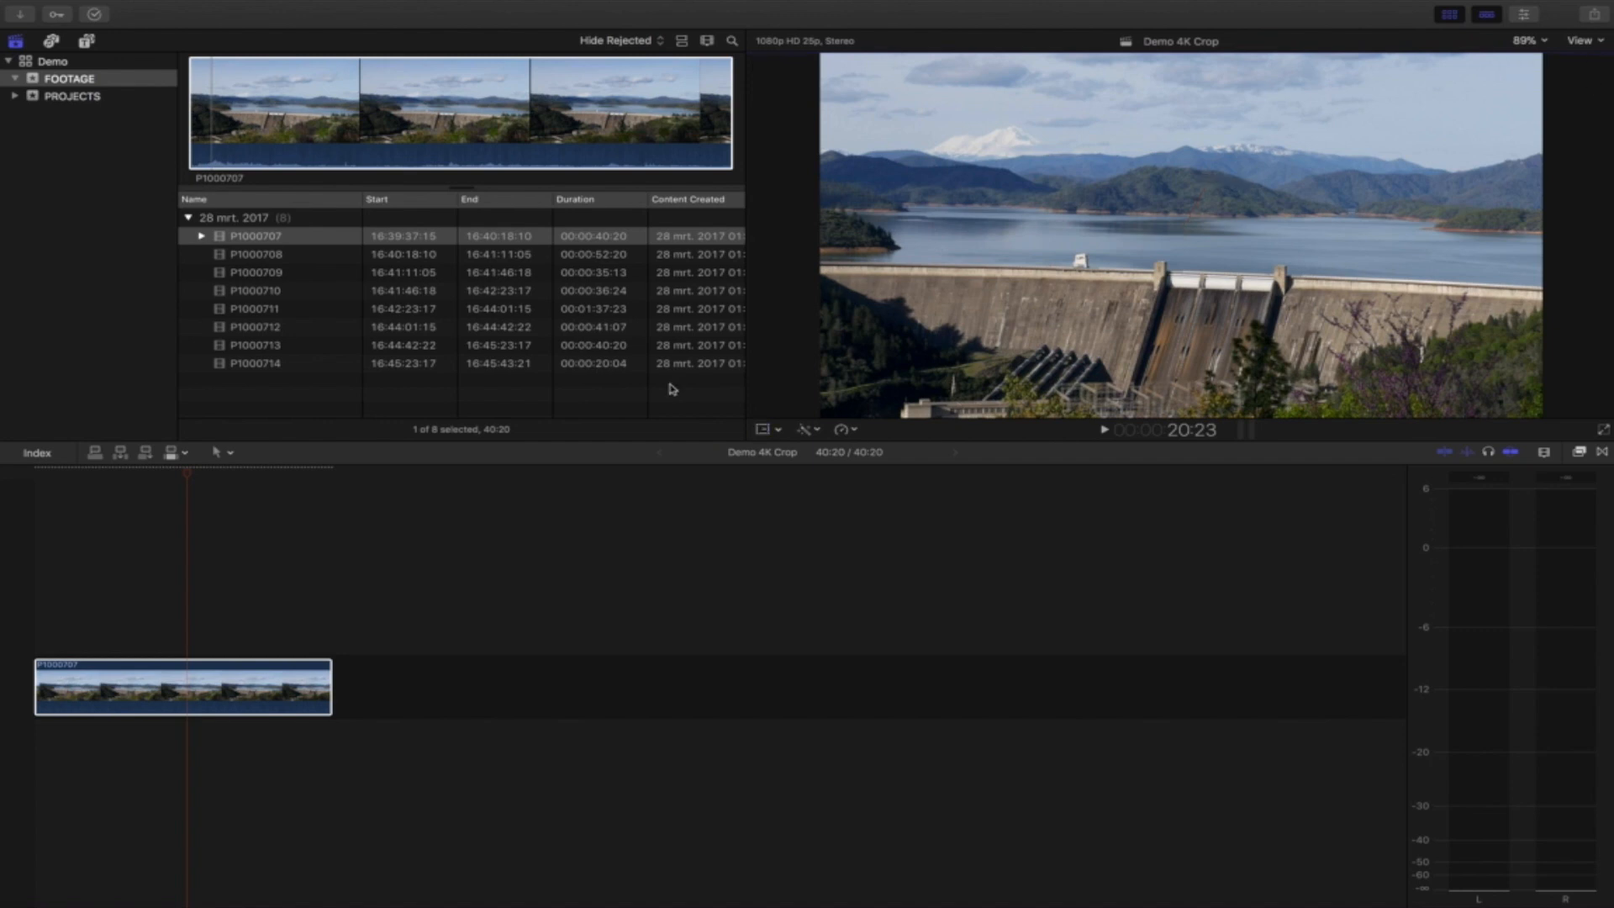